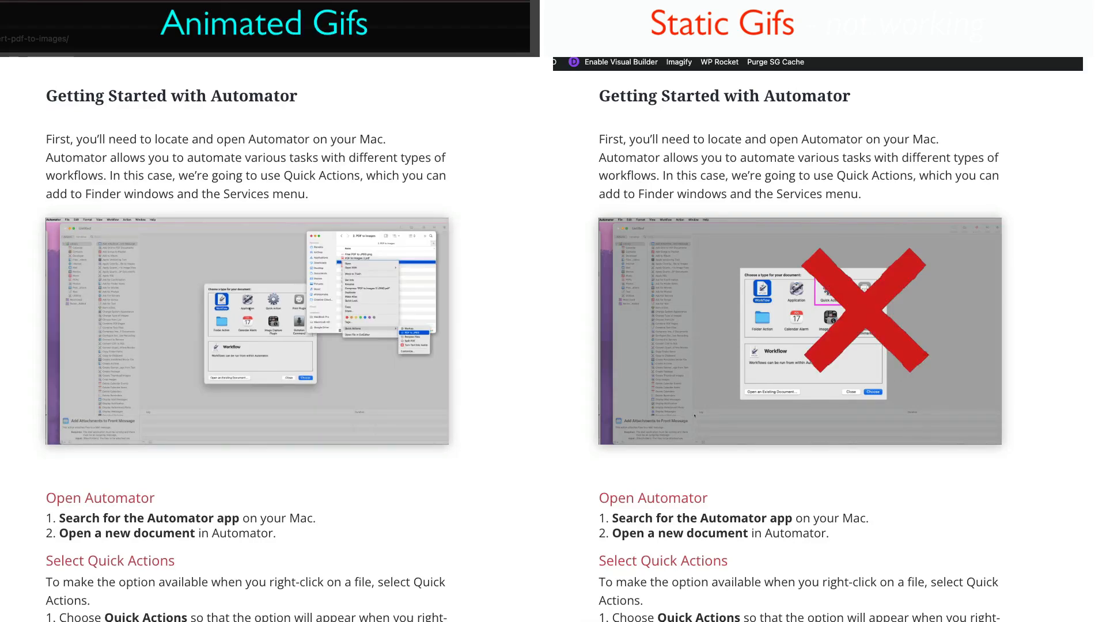
- Select the Automator PDF-to-Images GIF from pdf-filtered media and show its size choices
{"action": "scroll", "scroll_direction": "down", "scroll_amount": 3}
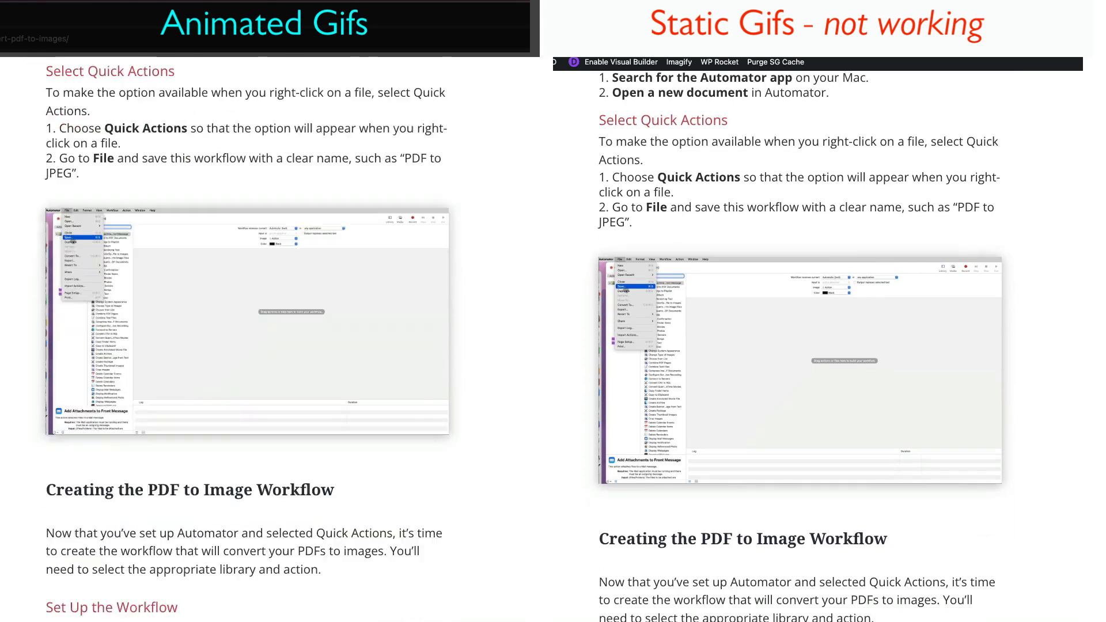
{"action": "scroll", "scroll_direction": "down", "scroll_amount": 3}
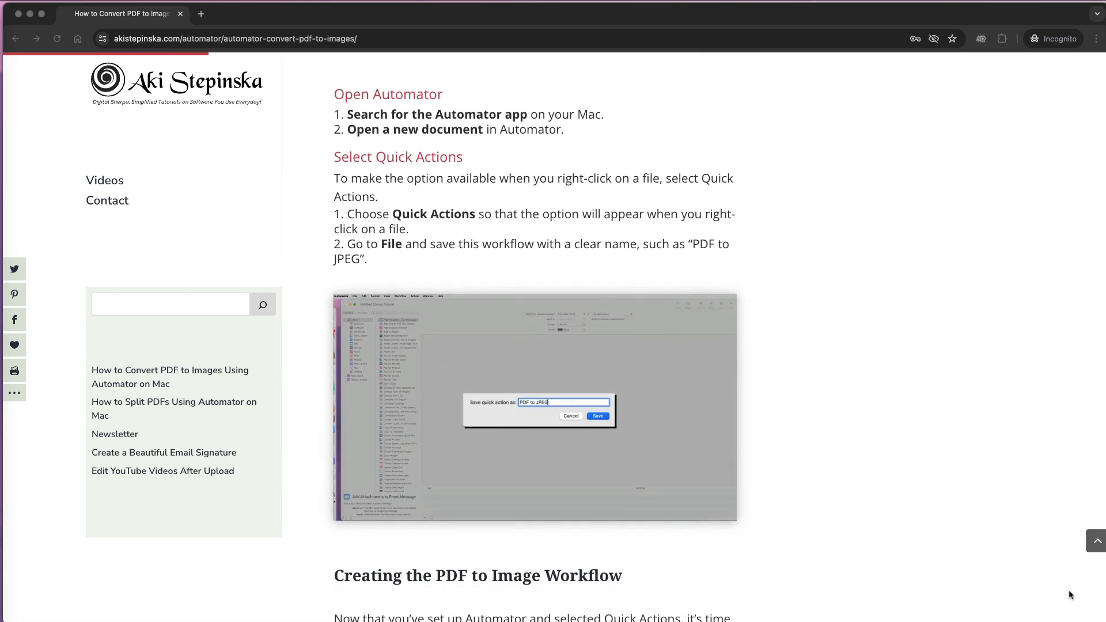
{"action": "scroll", "scroll_direction": "down", "scroll_amount": 3}
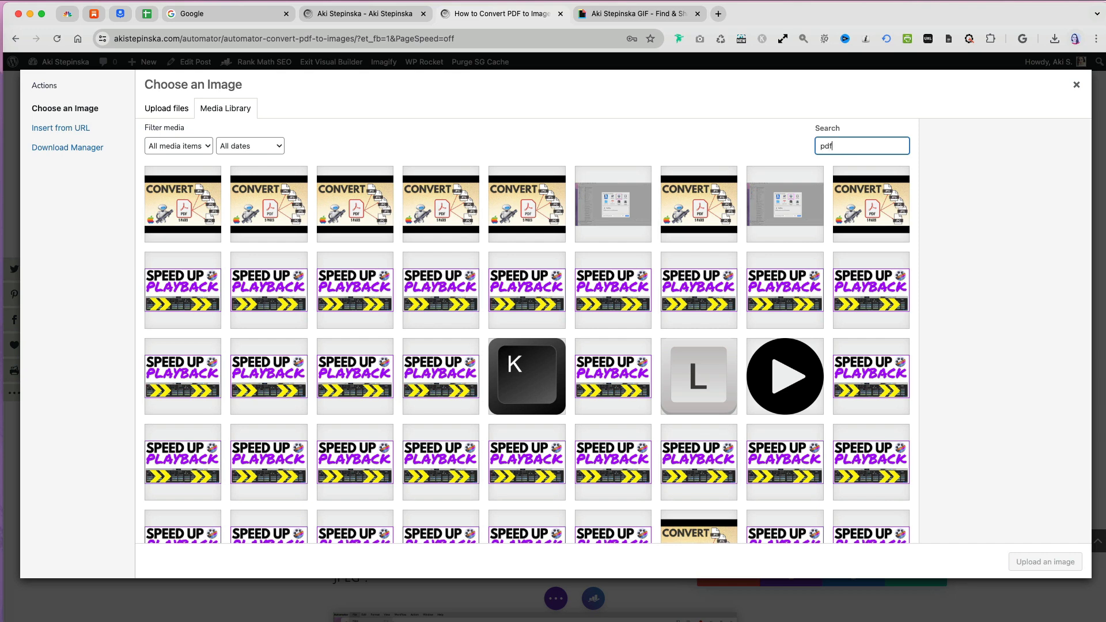
{"action": "left_click", "coordinate": [698, 462]}
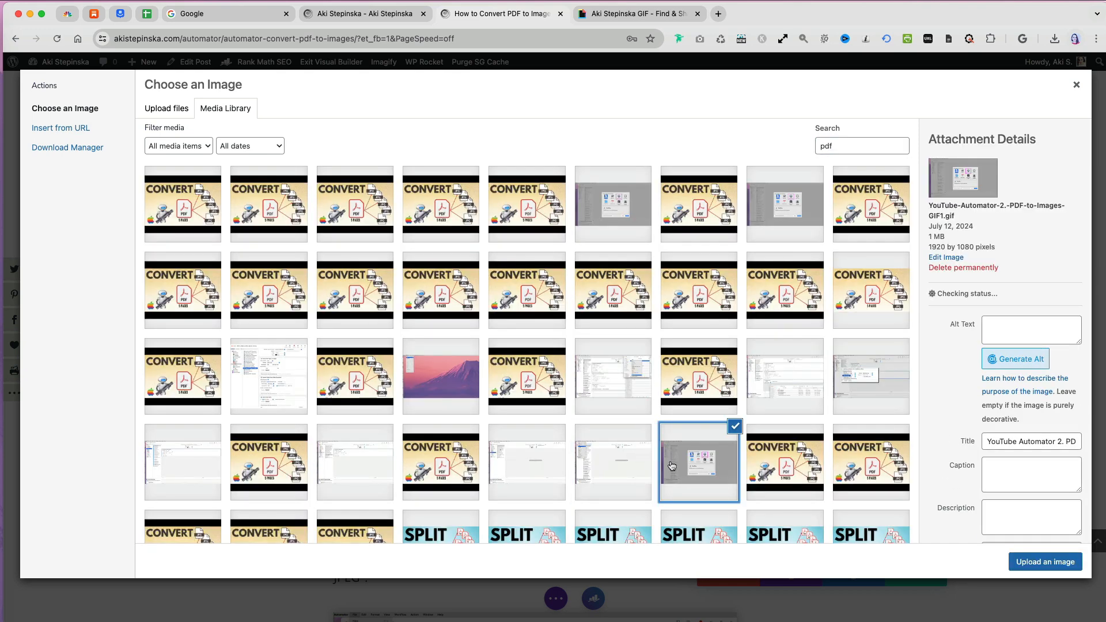
{"action": "scroll", "scroll_direction": "down", "scroll_amount": 3}
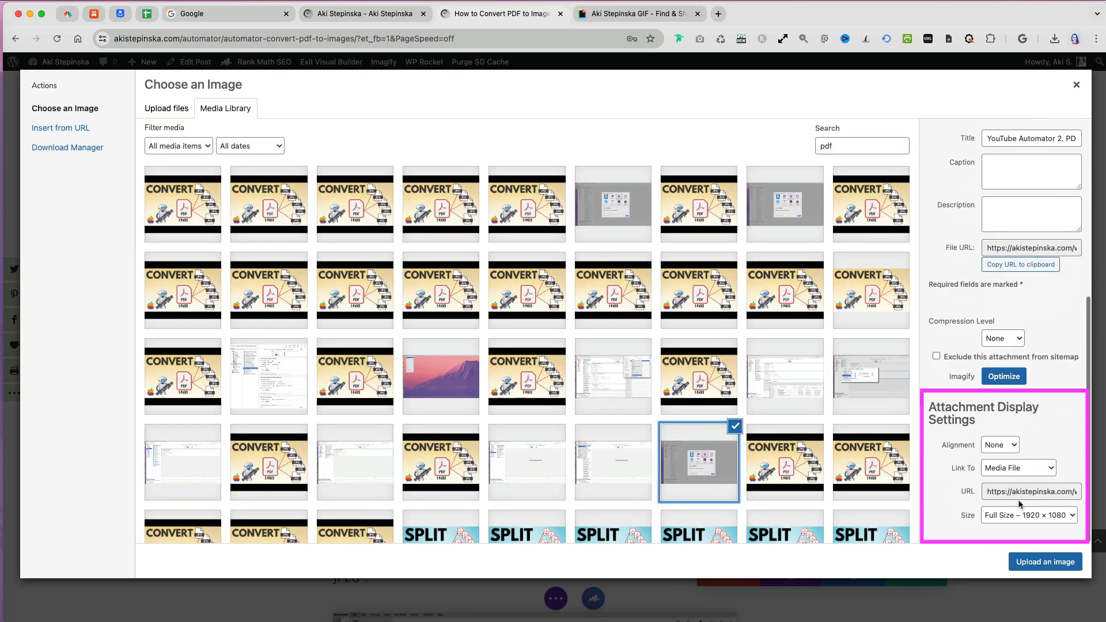
{"action": "left_click", "coordinate": [1028, 515]}
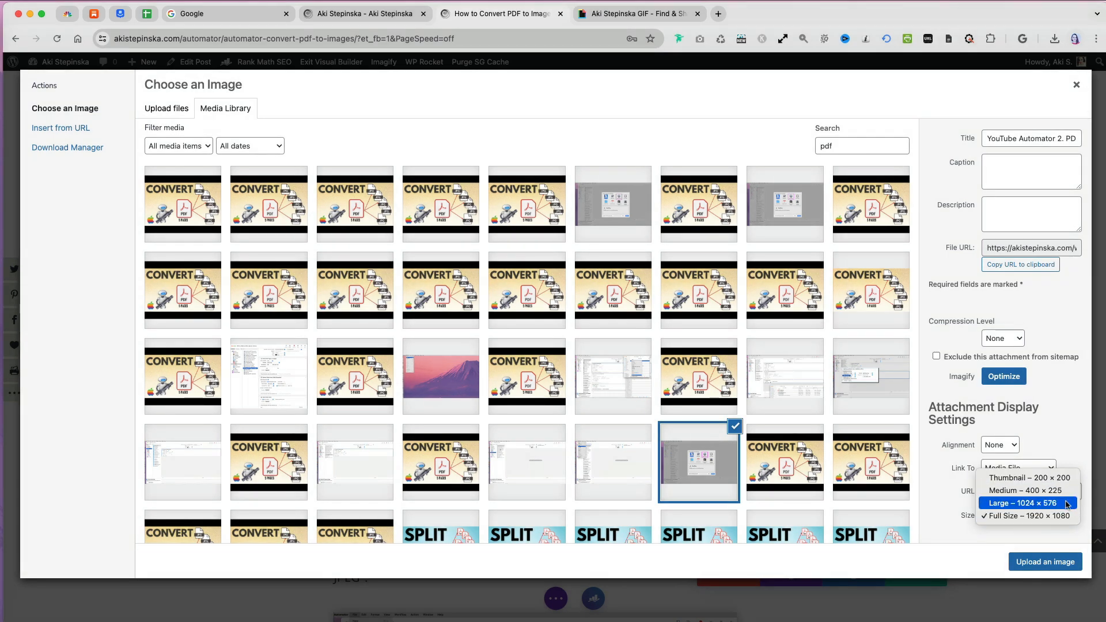
- Insert the Automator GIF into the image module, re-insert it, and save the module
{"action": "left_click", "coordinate": [1045, 561]}
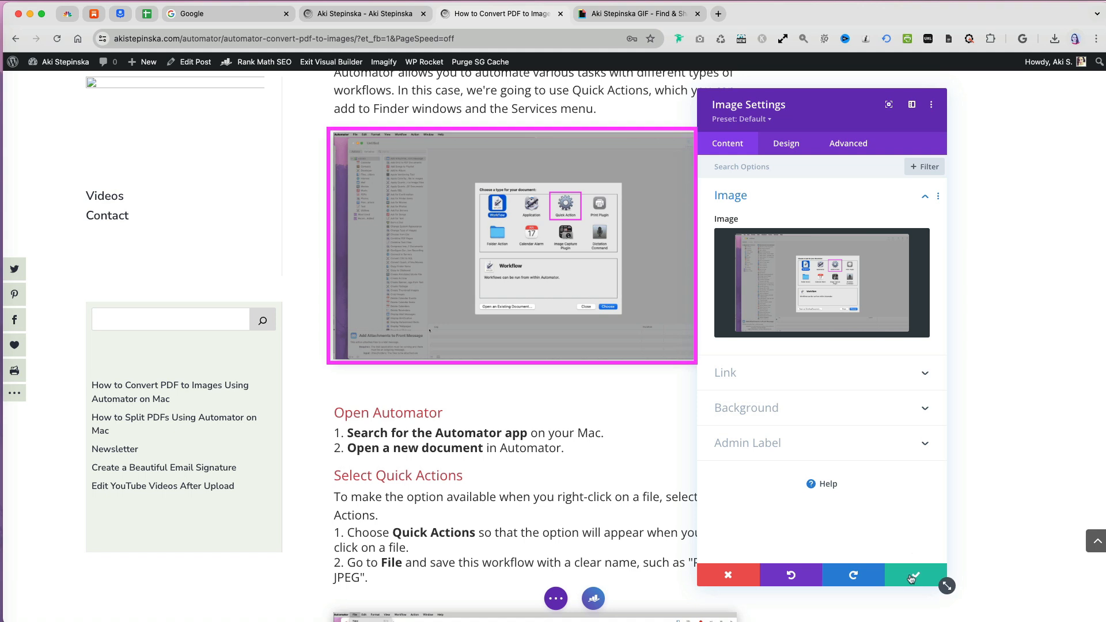
{"action": "left_click", "coordinate": [914, 575]}
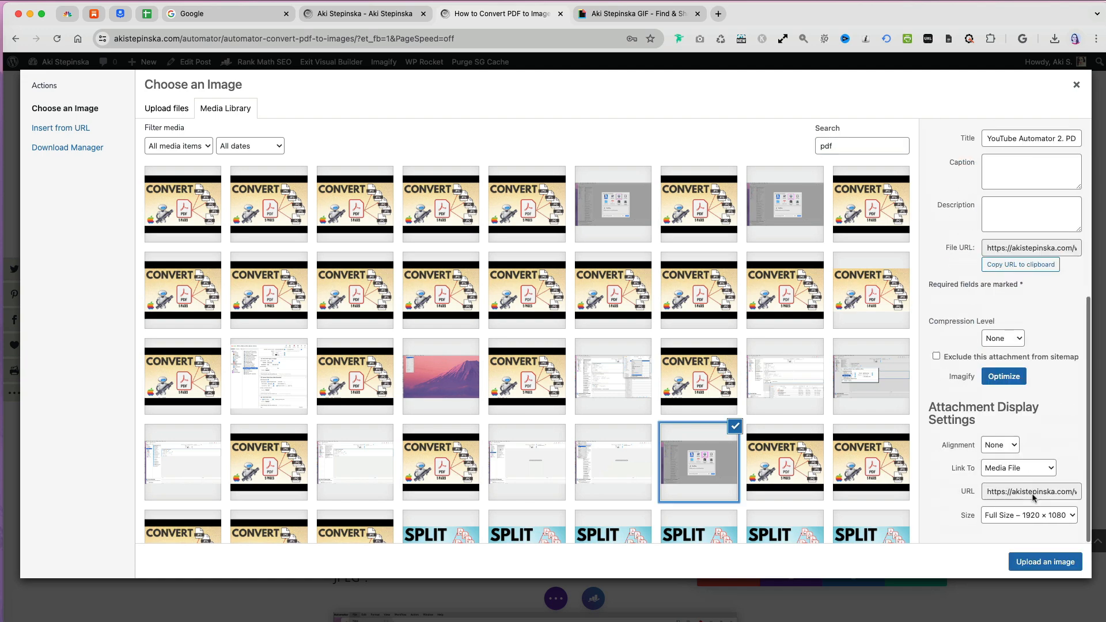
{"action": "left_click", "coordinate": [1028, 514]}
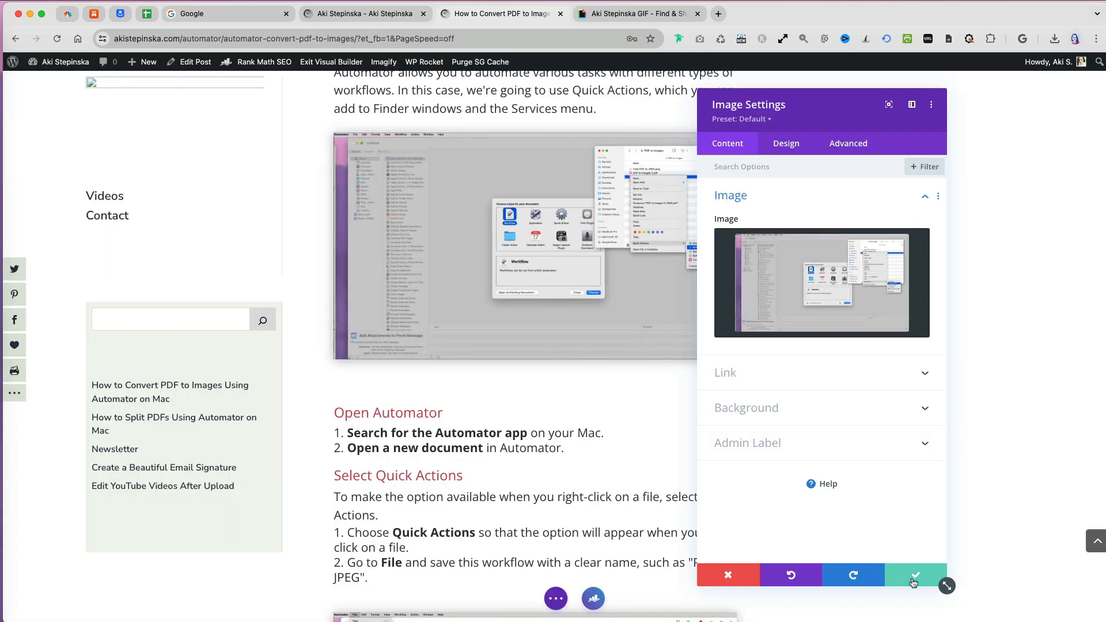
{"action": "left_click", "coordinate": [914, 575]}
{"action": "type", "text": "vide"}
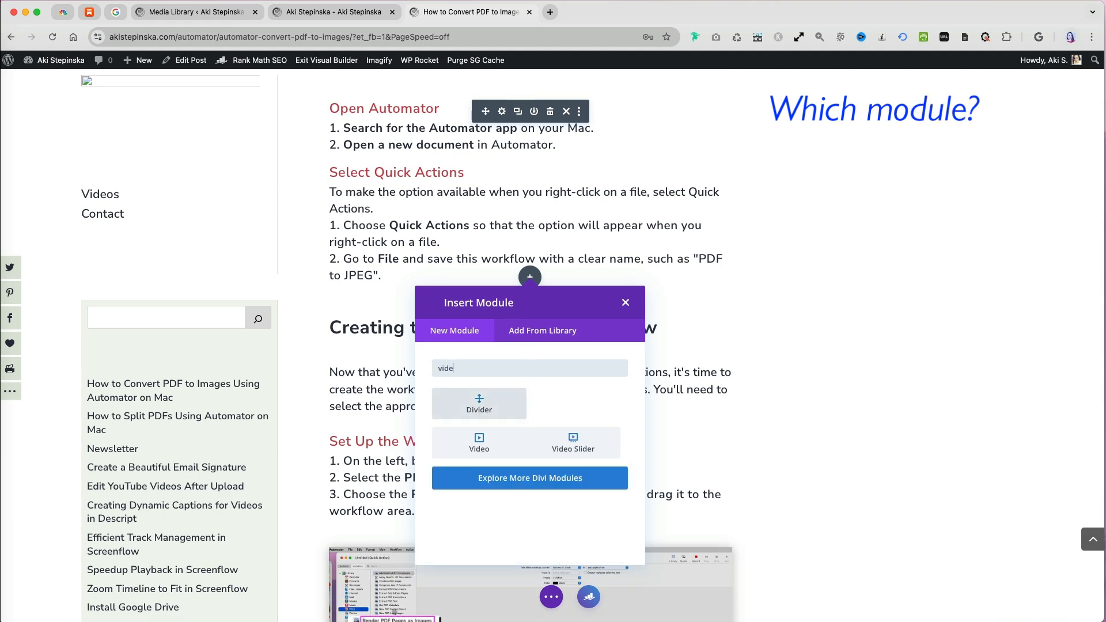
{"action": "type", "text": "o"}
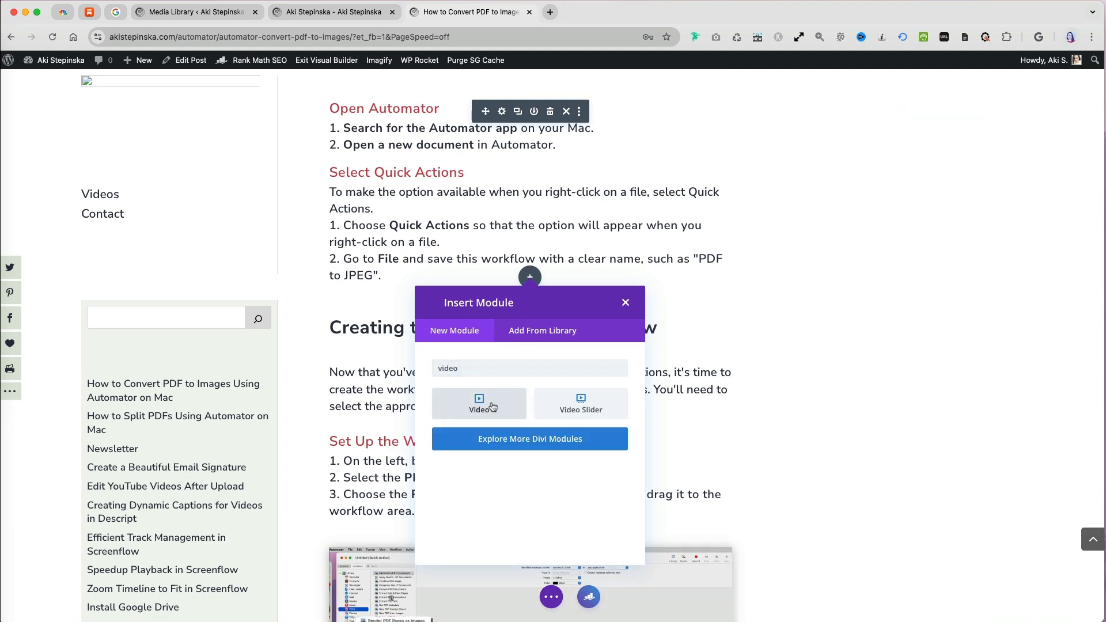
{"action": "left_click", "coordinate": [479, 403]}
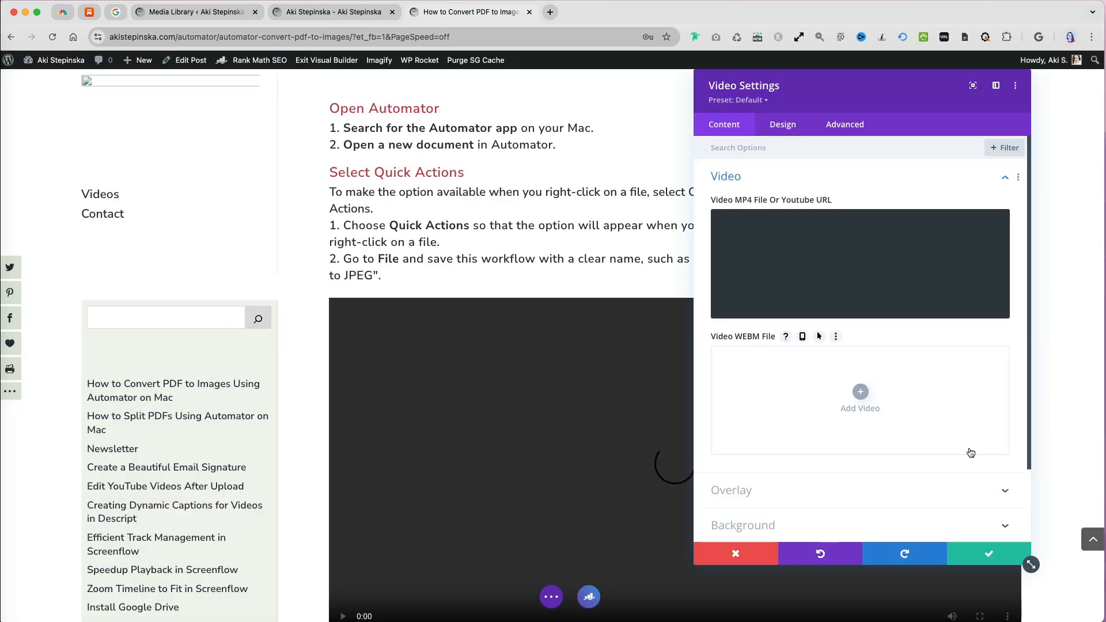
{"action": "left_click", "coordinate": [986, 553]}
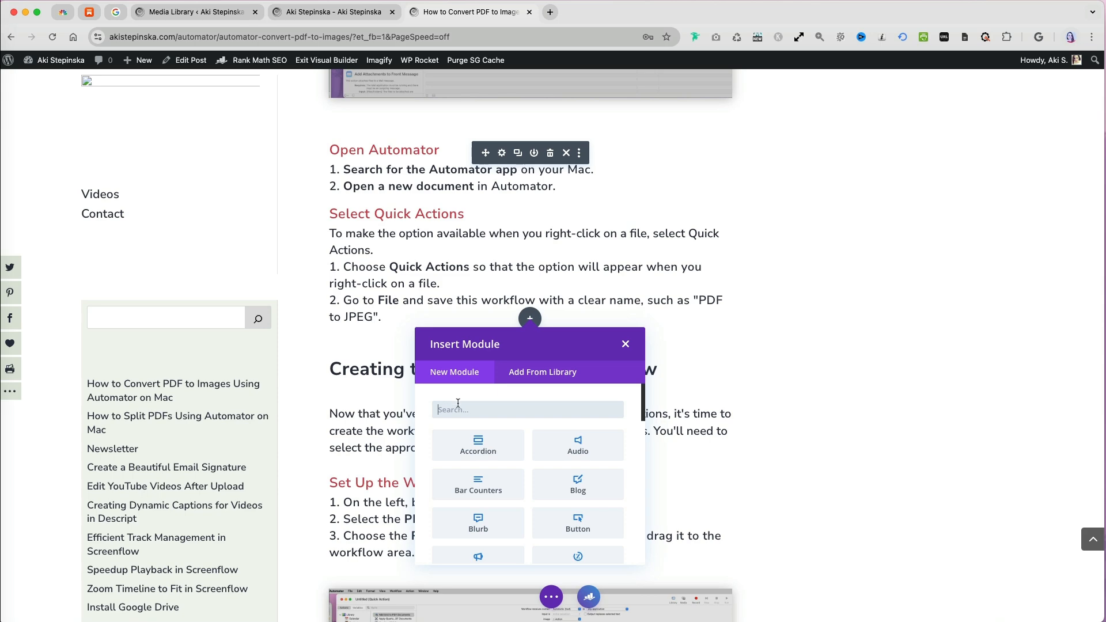
- Add an Image module below Quick Actions holding Testing GIFs.gif at Full Size
{"action": "type", "text": "image"}
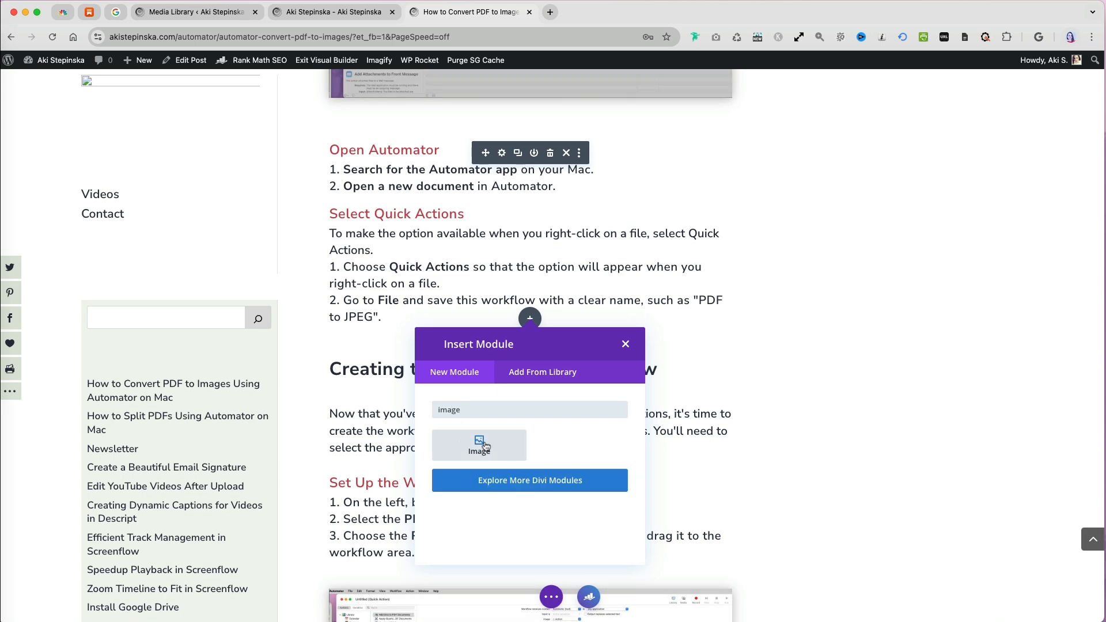
{"action": "left_click", "coordinate": [479, 446]}
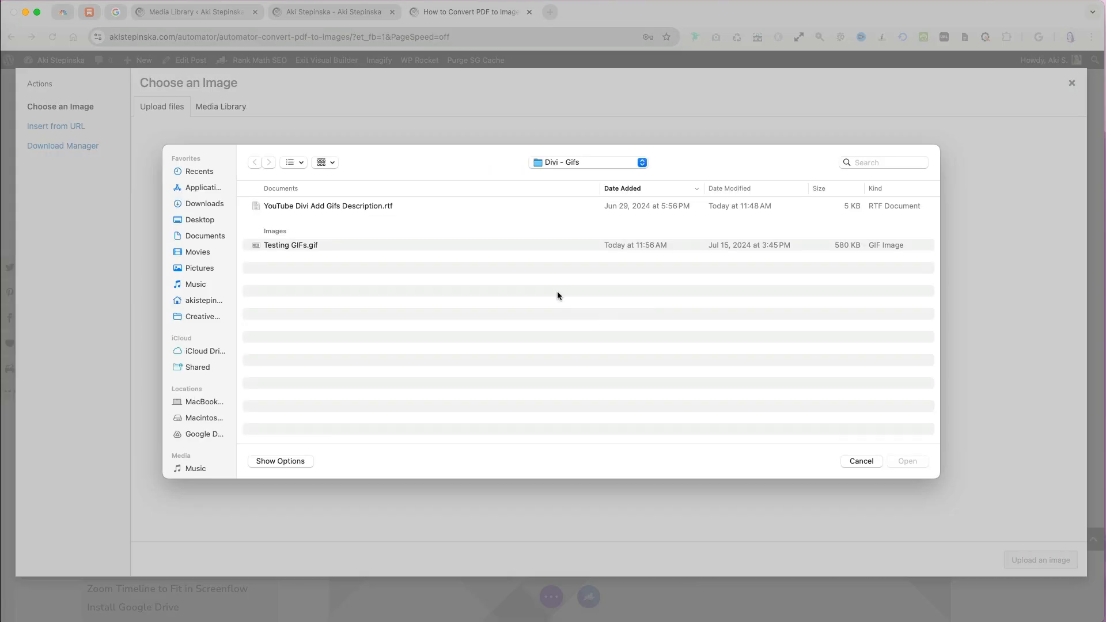
{"action": "left_click", "coordinate": [221, 106]}
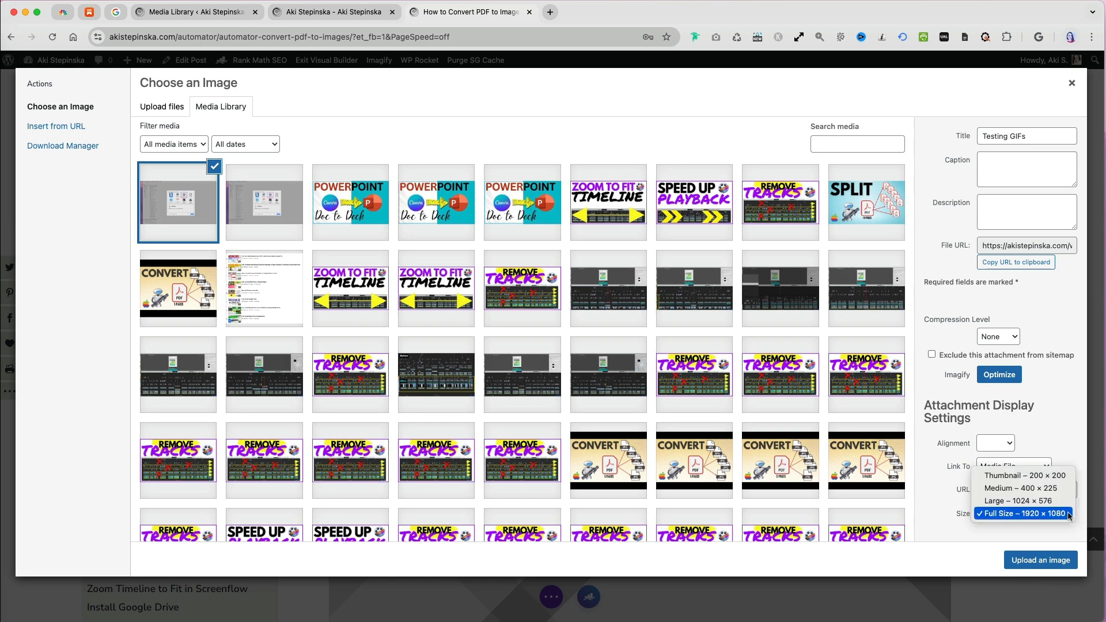
{"action": "left_click", "coordinate": [1071, 83]}
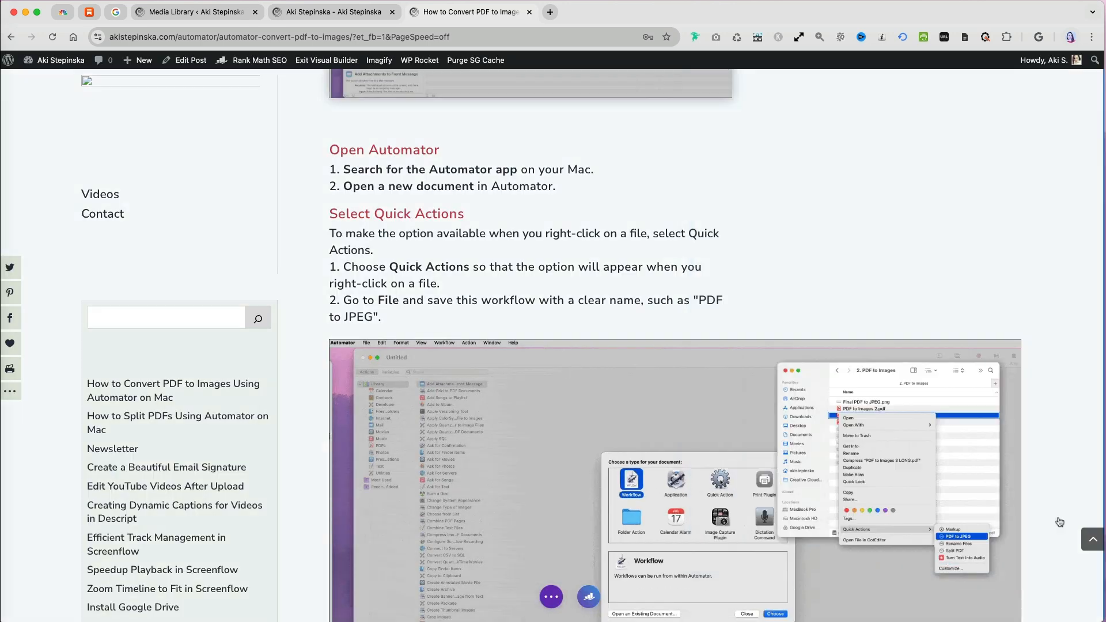
{"action": "scroll", "scroll_direction": "down", "scroll_amount": 3}
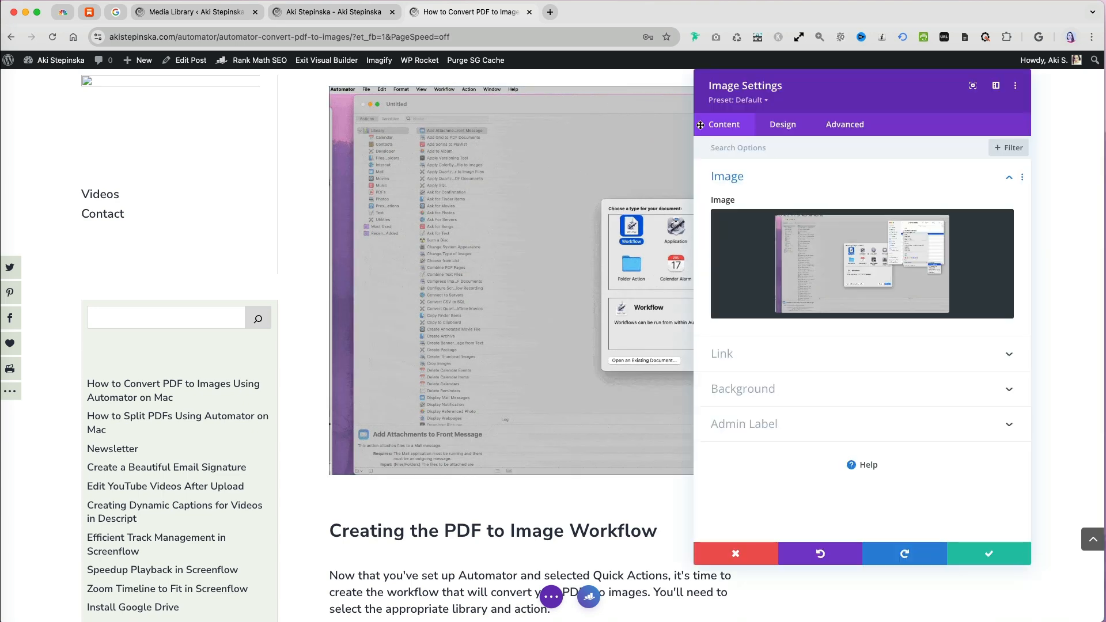
- Resize the Testing GIFs image module to 700px wide and save it
{"action": "left_click", "coordinate": [782, 124]}
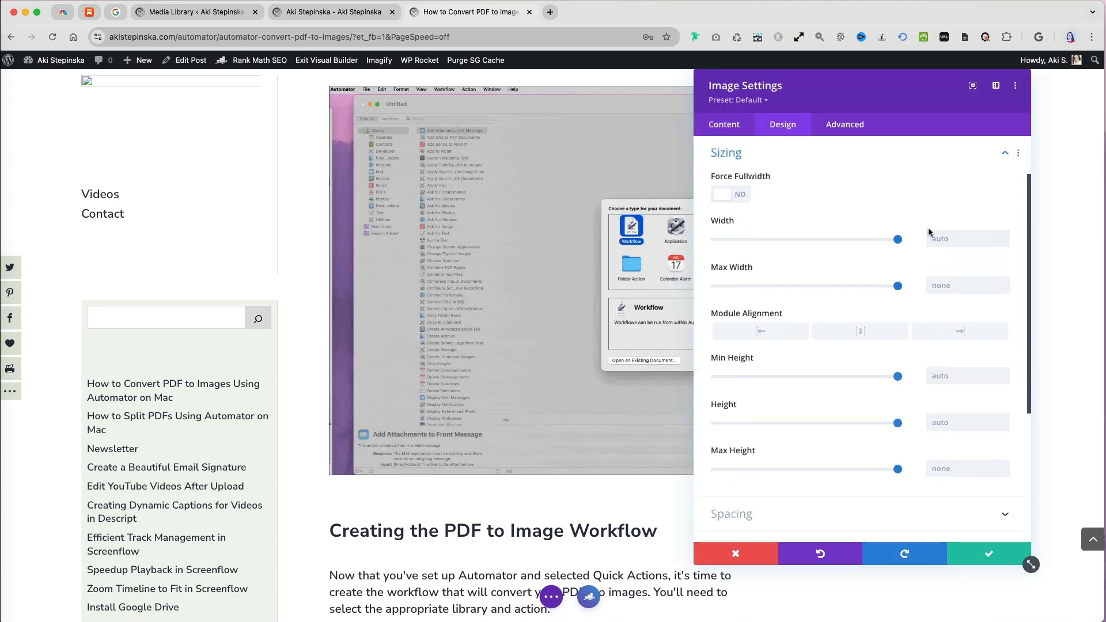
{"action": "type", "text": "700px"}
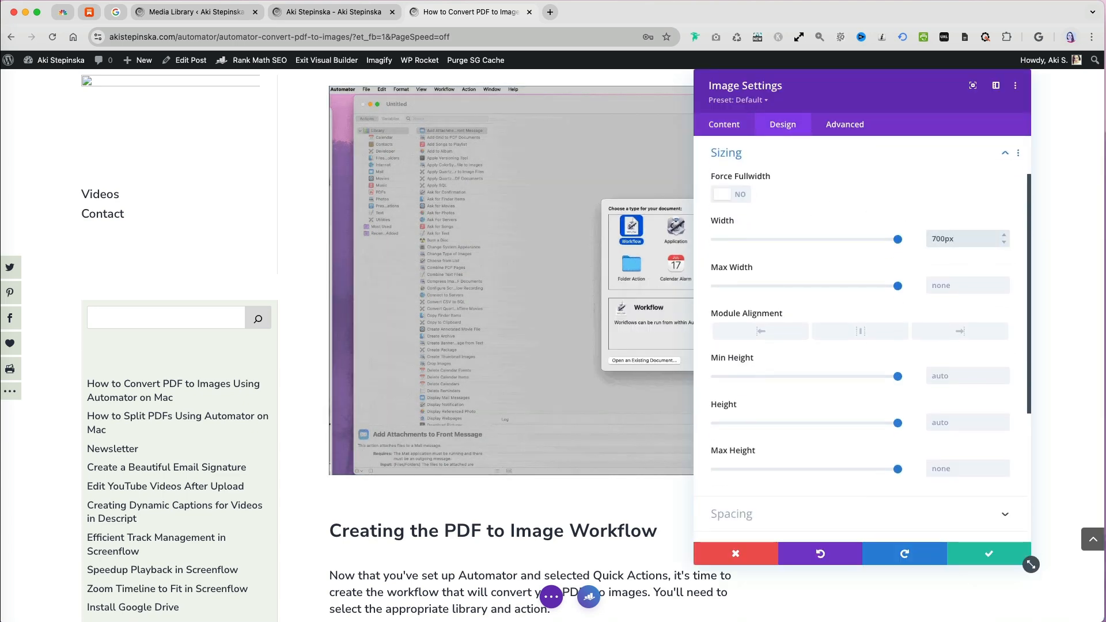
{"action": "scroll", "scroll_direction": "down", "scroll_amount": 3}
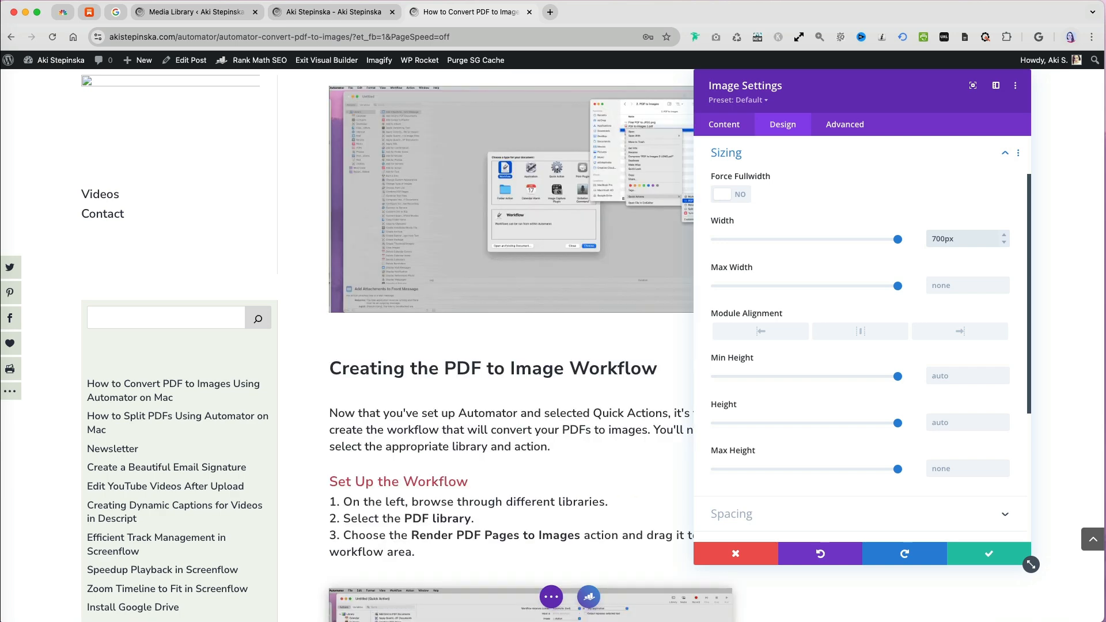
{"action": "left_click", "coordinate": [987, 553]}
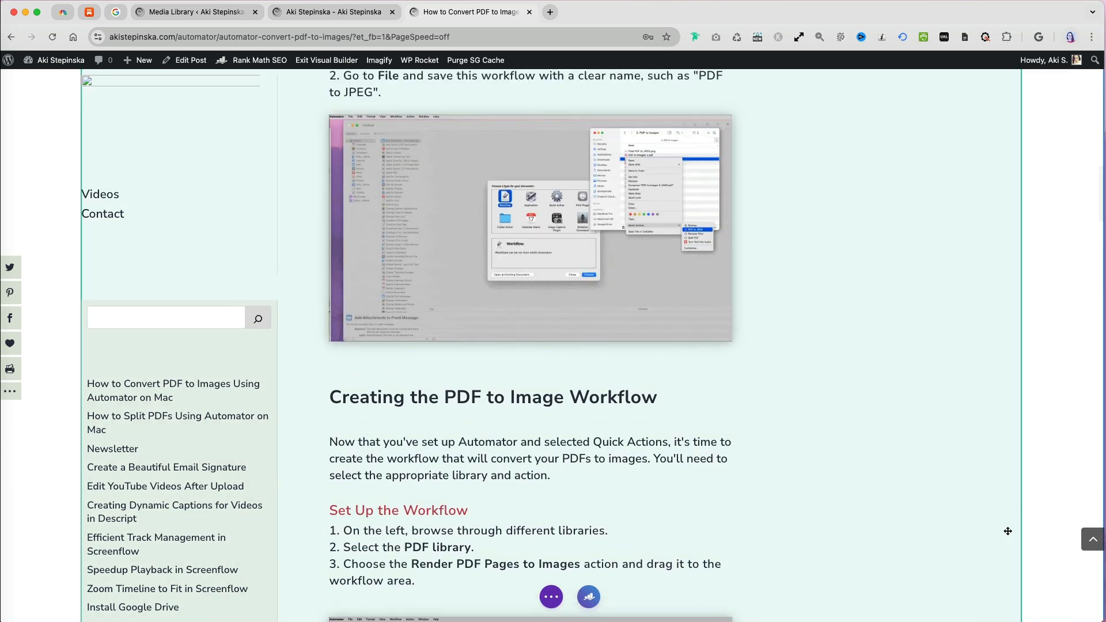
{"action": "left_click", "coordinate": [145, 12]}
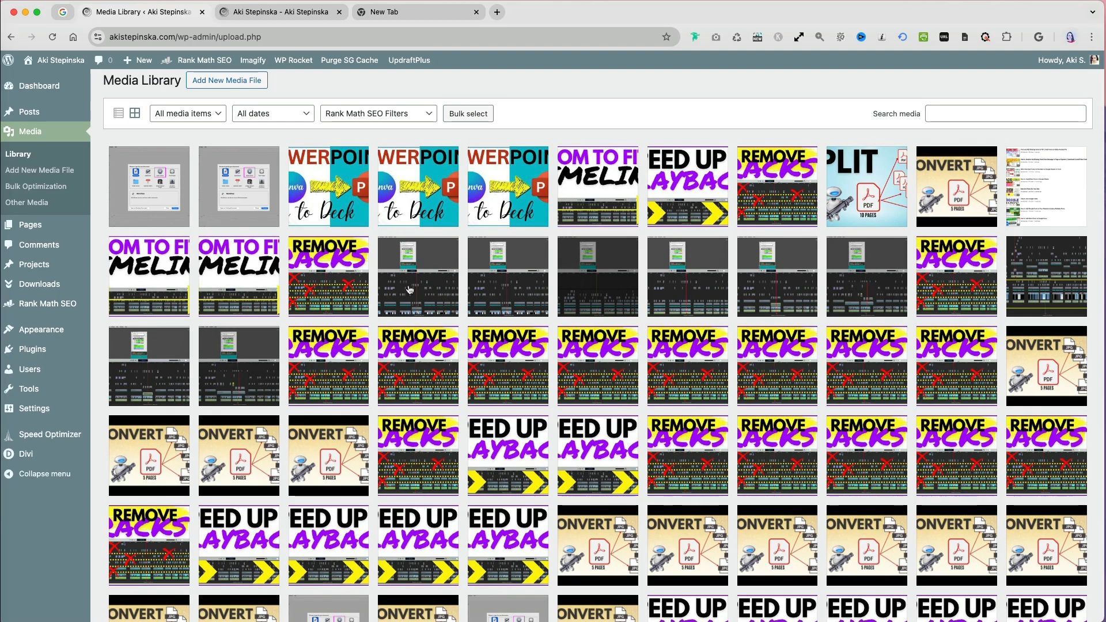
- Page through attachment details from the Remove Tracks GIF onward in the Media Library
{"action": "left_click", "coordinate": [417, 276]}
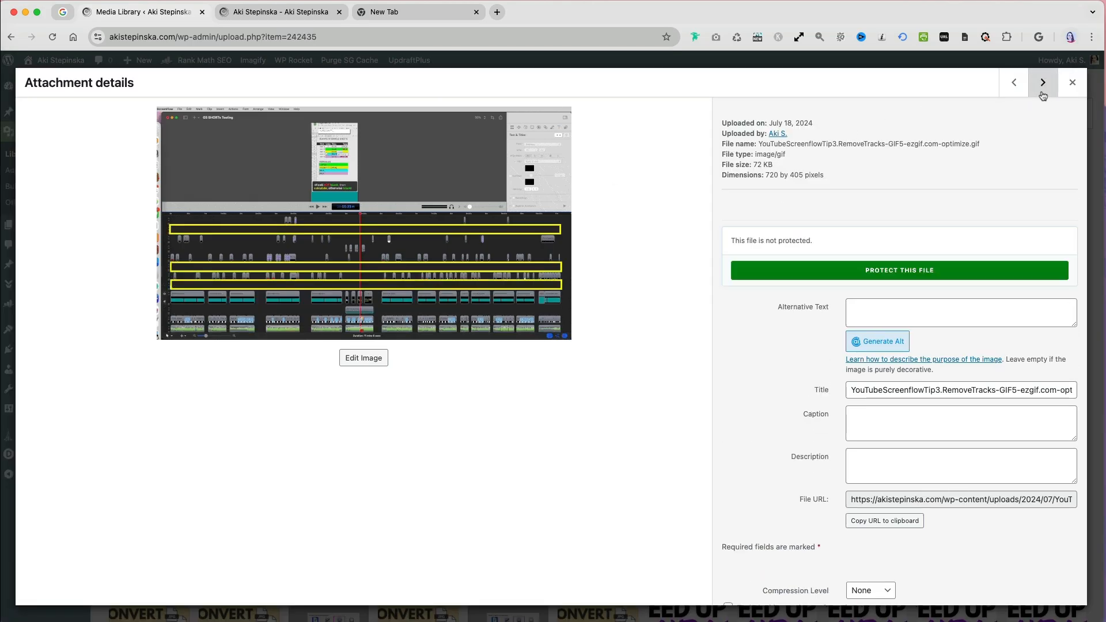
{"action": "left_click", "coordinate": [1043, 81]}
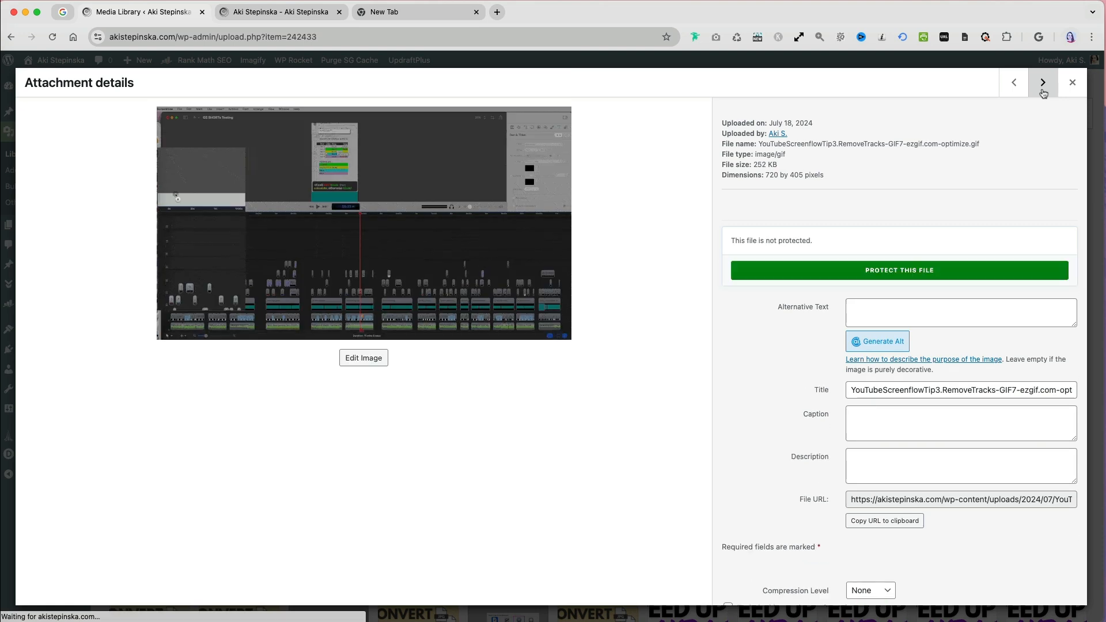
{"action": "left_click", "coordinate": [1040, 83]}
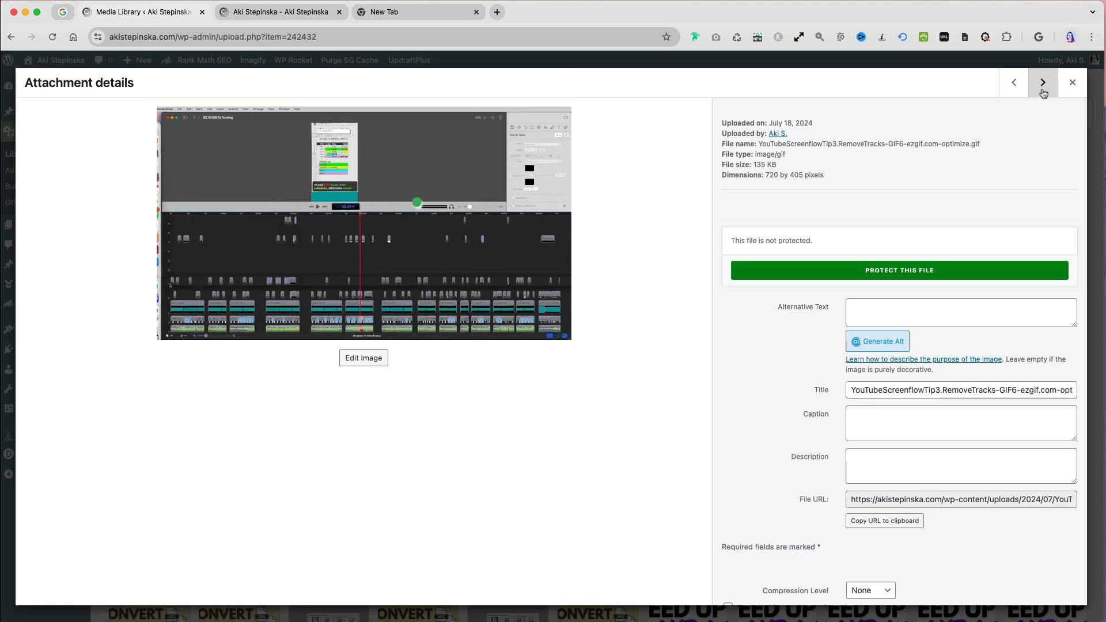
{"action": "left_click", "coordinate": [1042, 82]}
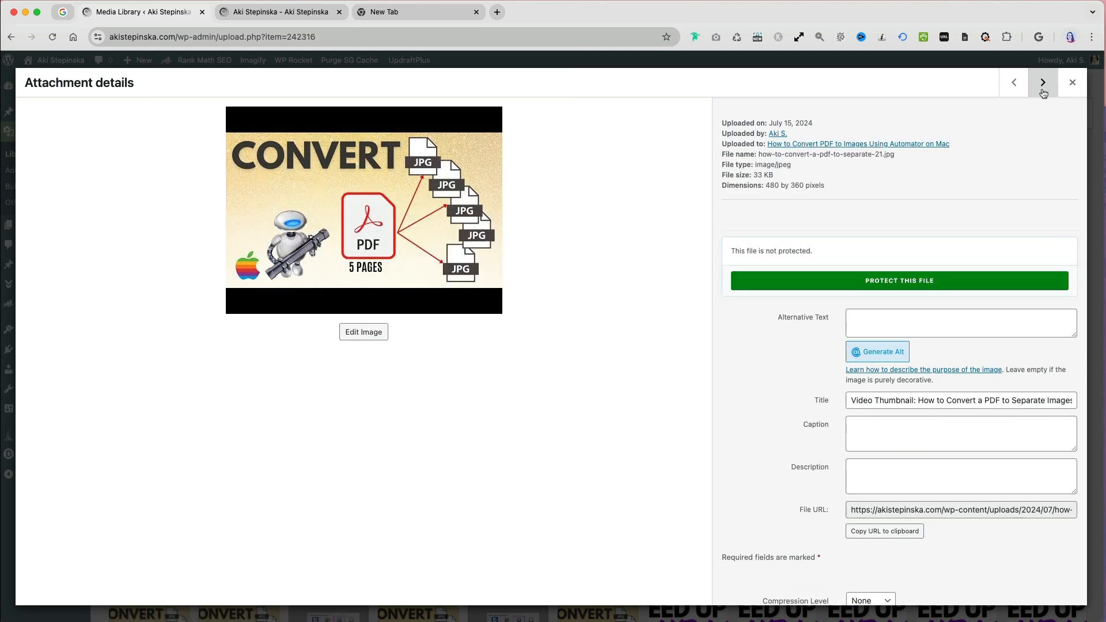
{"action": "left_click", "coordinate": [1042, 83]}
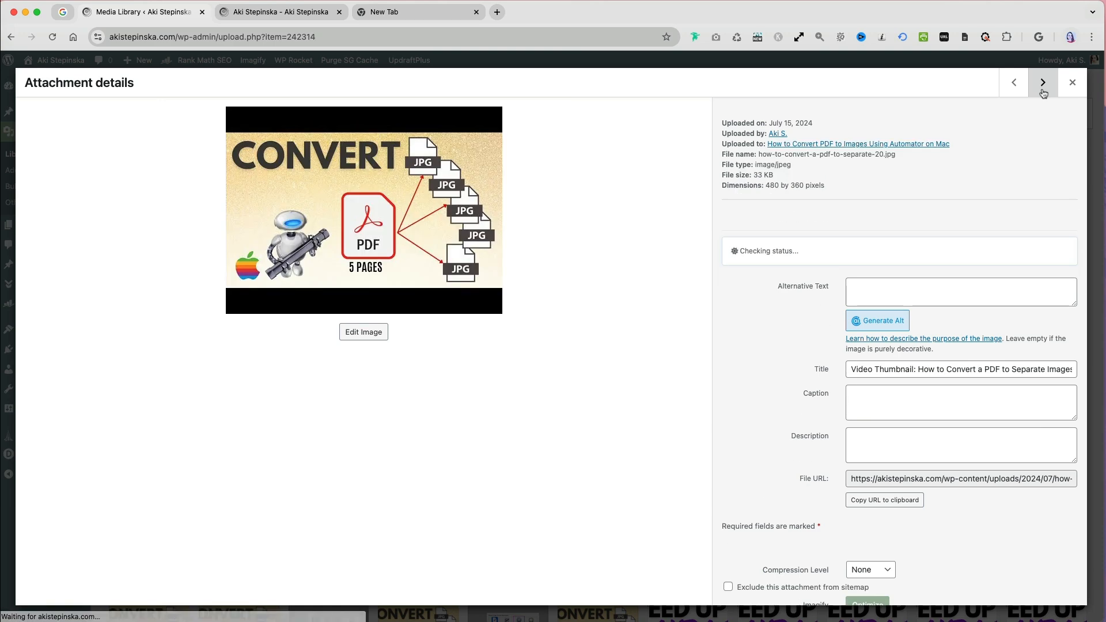
{"action": "left_click", "coordinate": [1041, 83]}
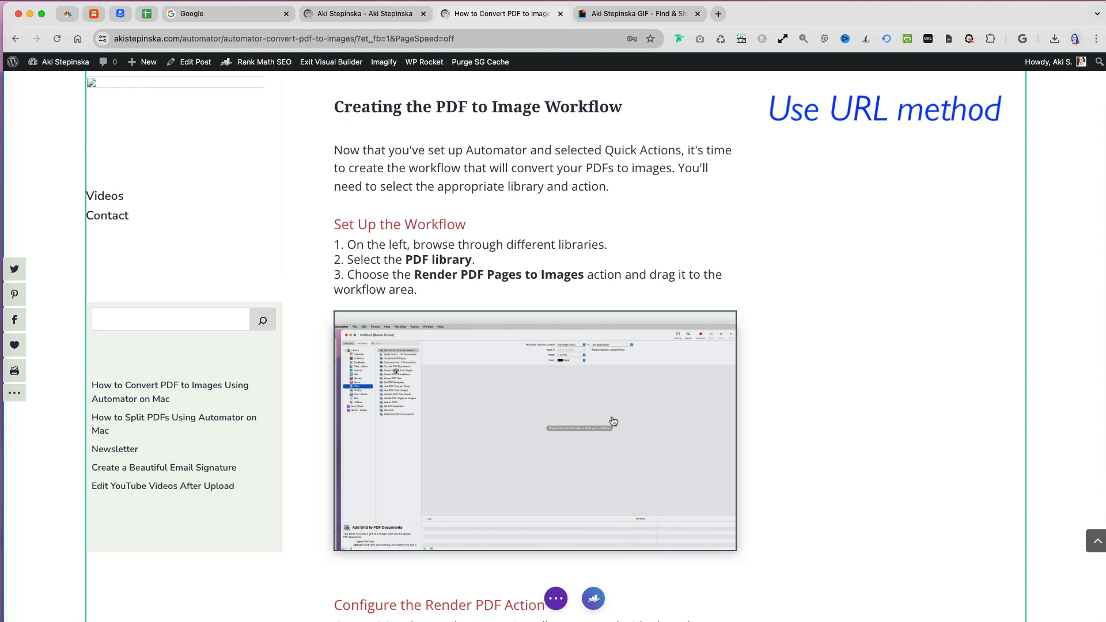
- Bring up the Giphy search results and scroll down through them
{"action": "left_click", "coordinate": [635, 13]}
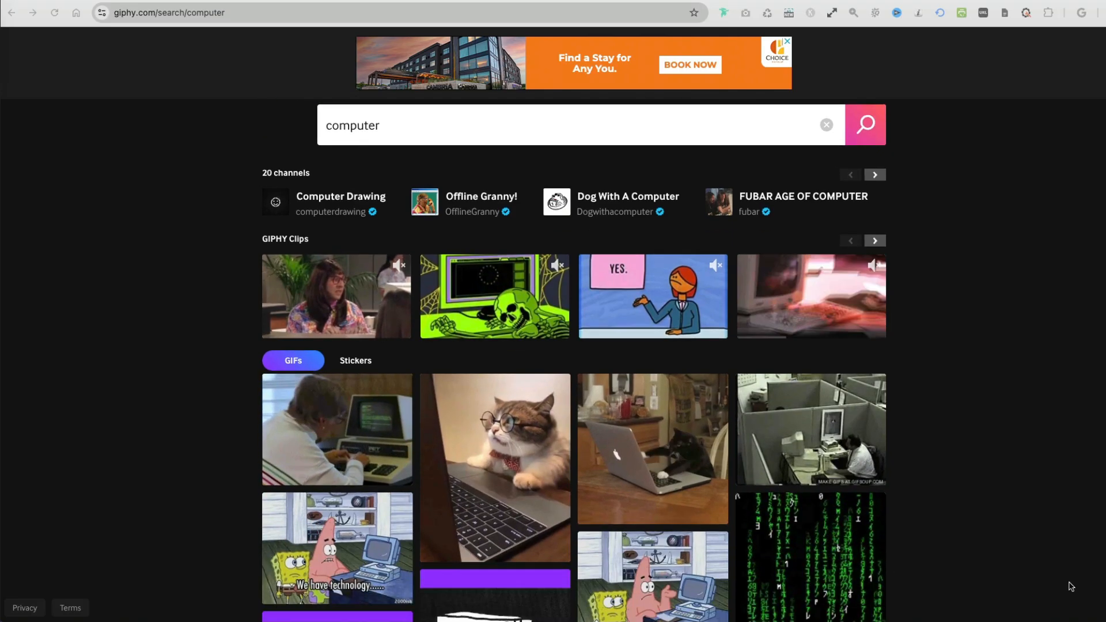
{"action": "scroll", "scroll_direction": "down", "scroll_amount": 3}
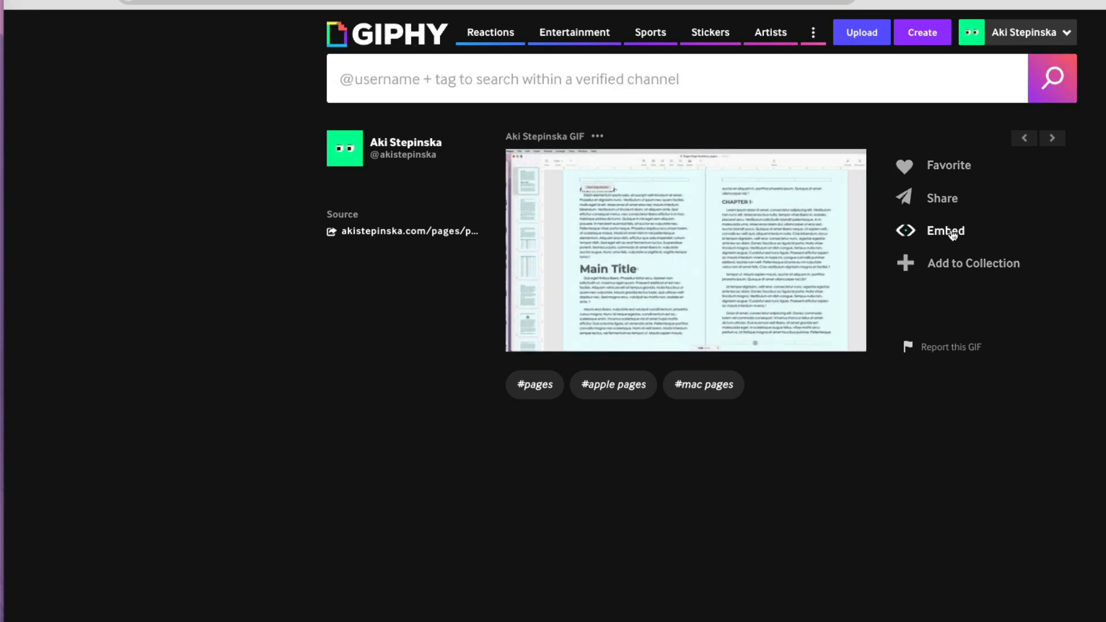
- Copy the Pages GIF's embed code from Share > Embed with Responsive on
{"action": "left_click", "coordinate": [940, 198]}
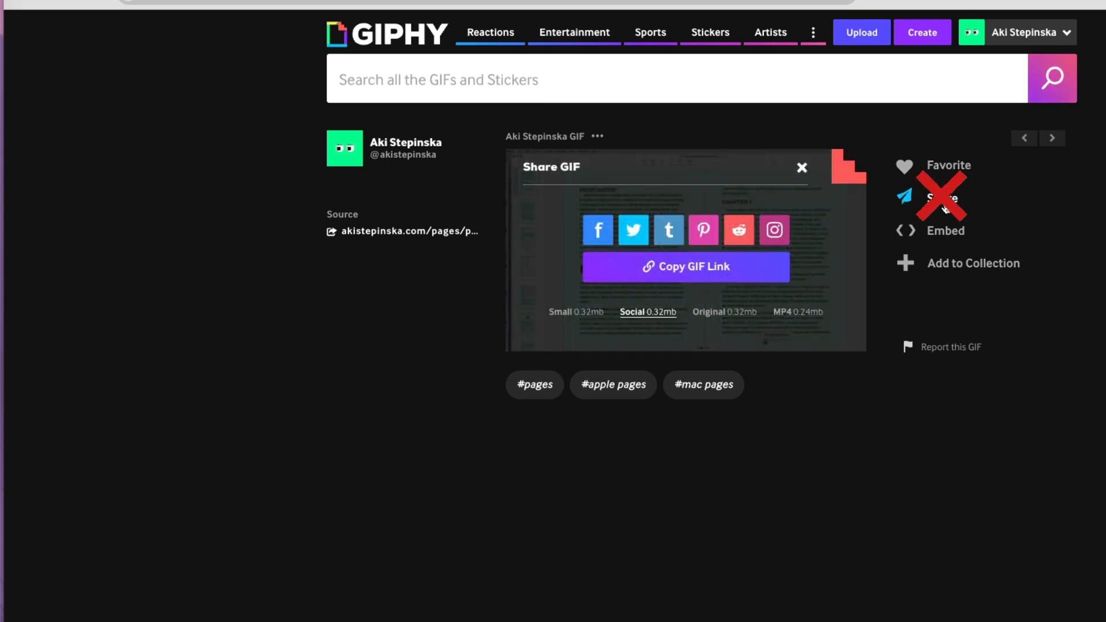
{"action": "mouse_move", "coordinate": [945, 233]}
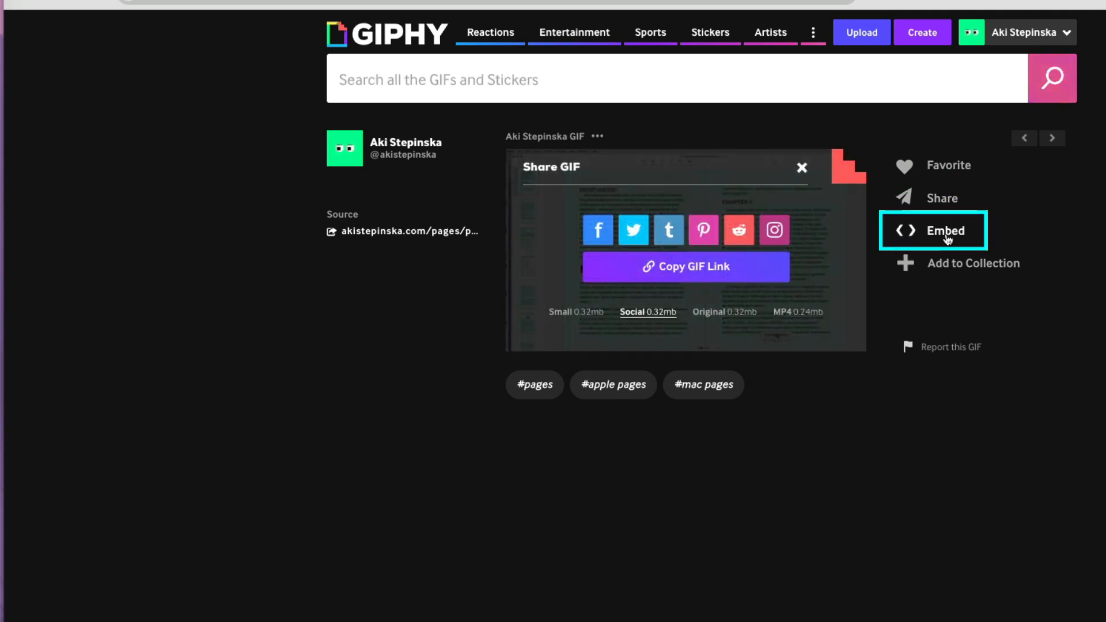
{"action": "left_click", "coordinate": [933, 229]}
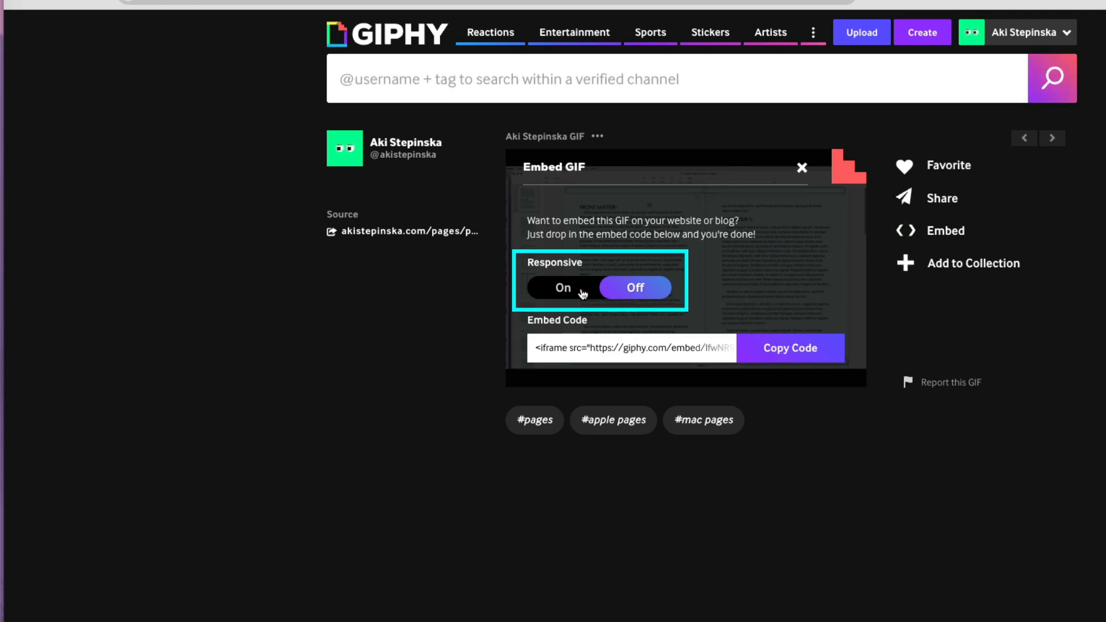
{"action": "left_click", "coordinate": [562, 288]}
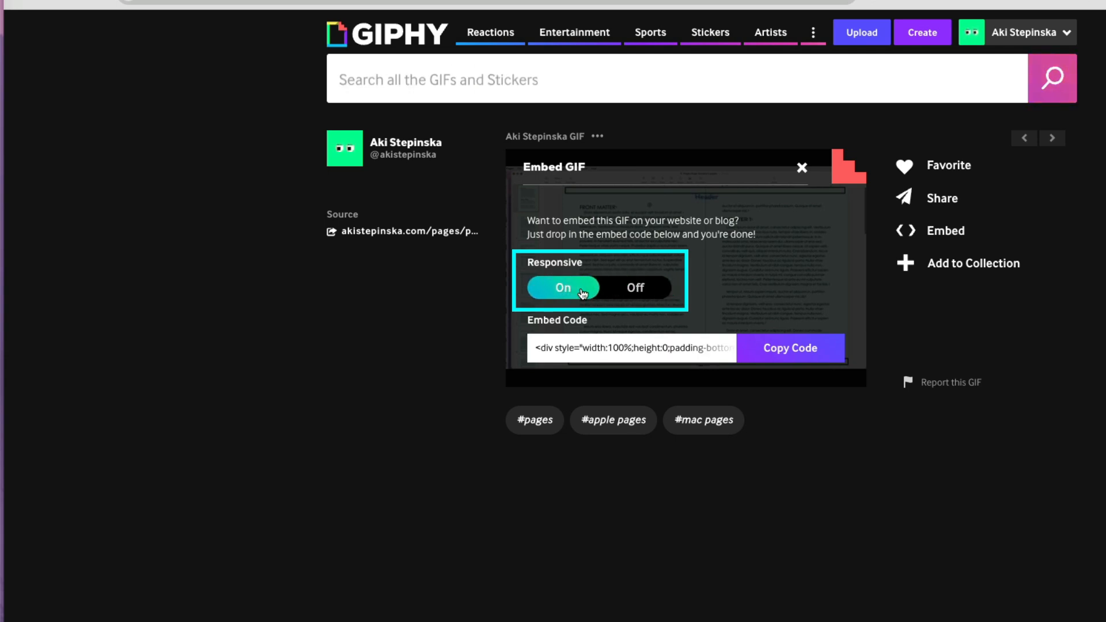
{"action": "mouse_move", "coordinate": [632, 308]}
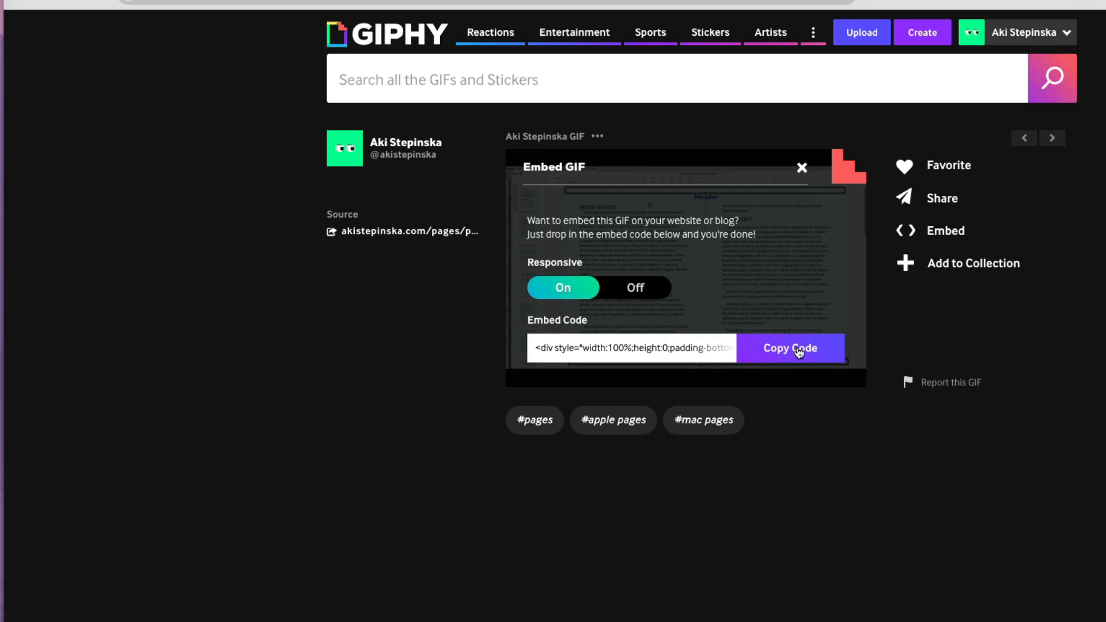
{"action": "left_click", "coordinate": [789, 348]}
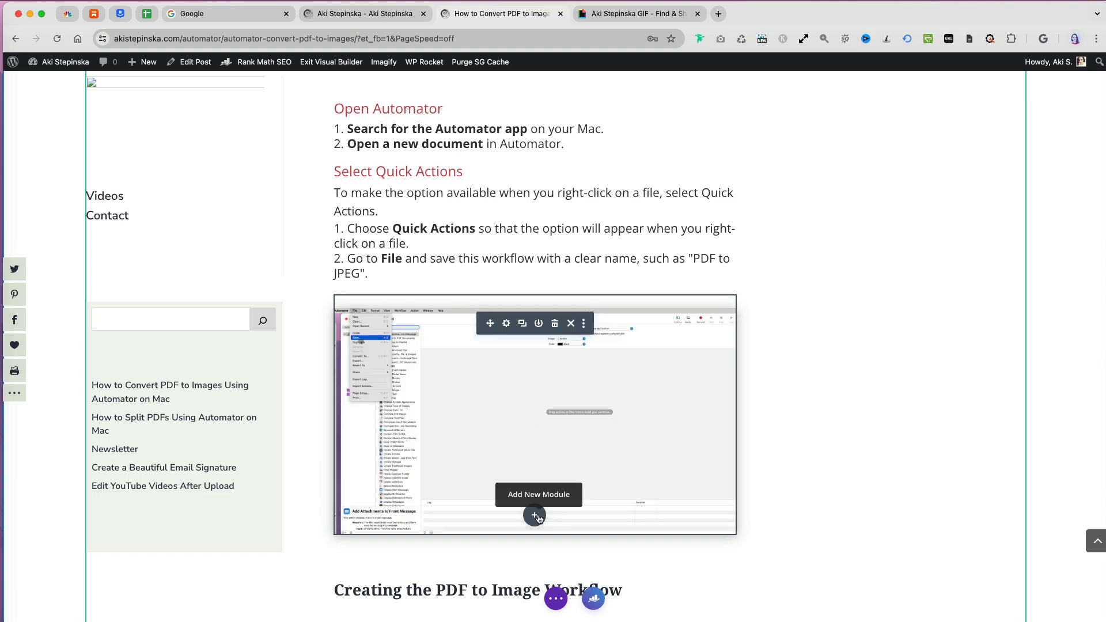
- Add a Code module below the Automator screenshot and paste the Giphy embed code
{"action": "left_click", "coordinate": [534, 515]}
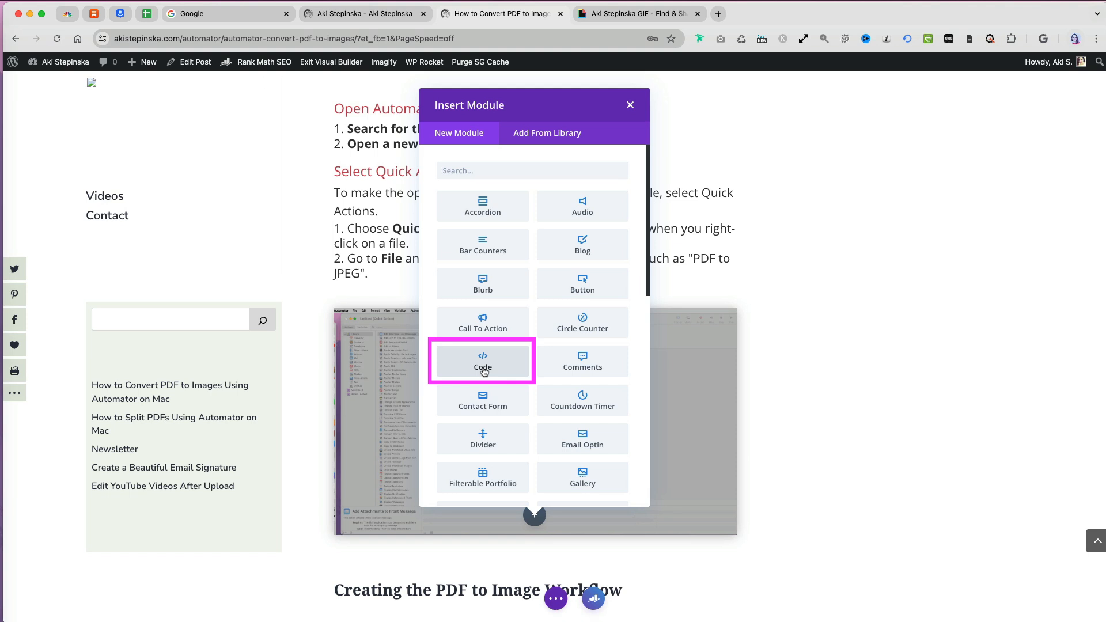
{"action": "left_click", "coordinate": [483, 361]}
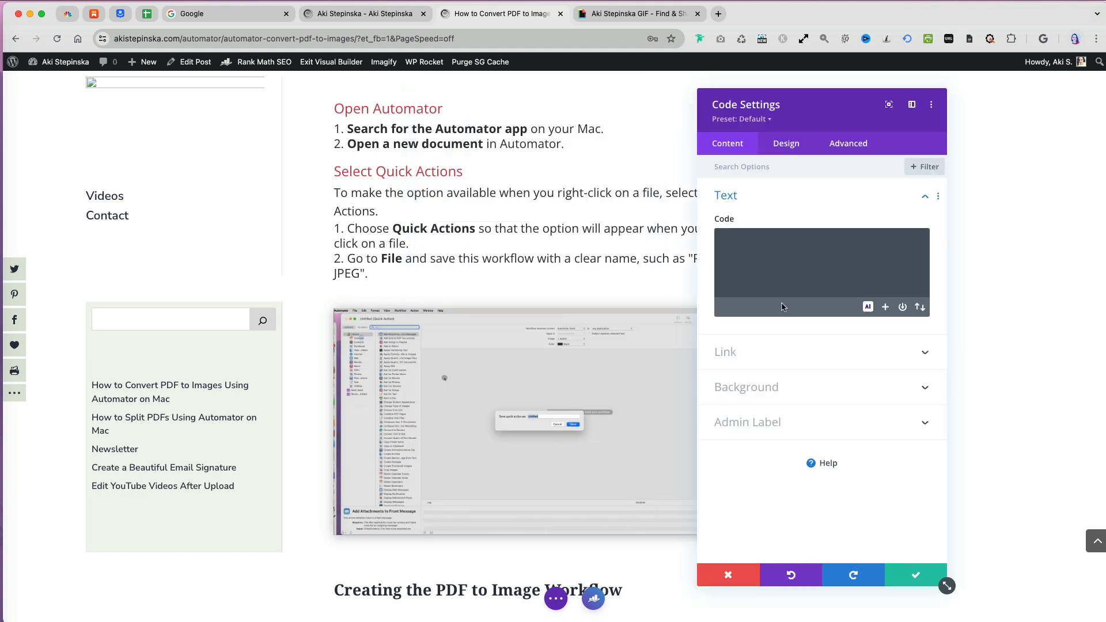
{"action": "left_click", "coordinate": [821, 271]}
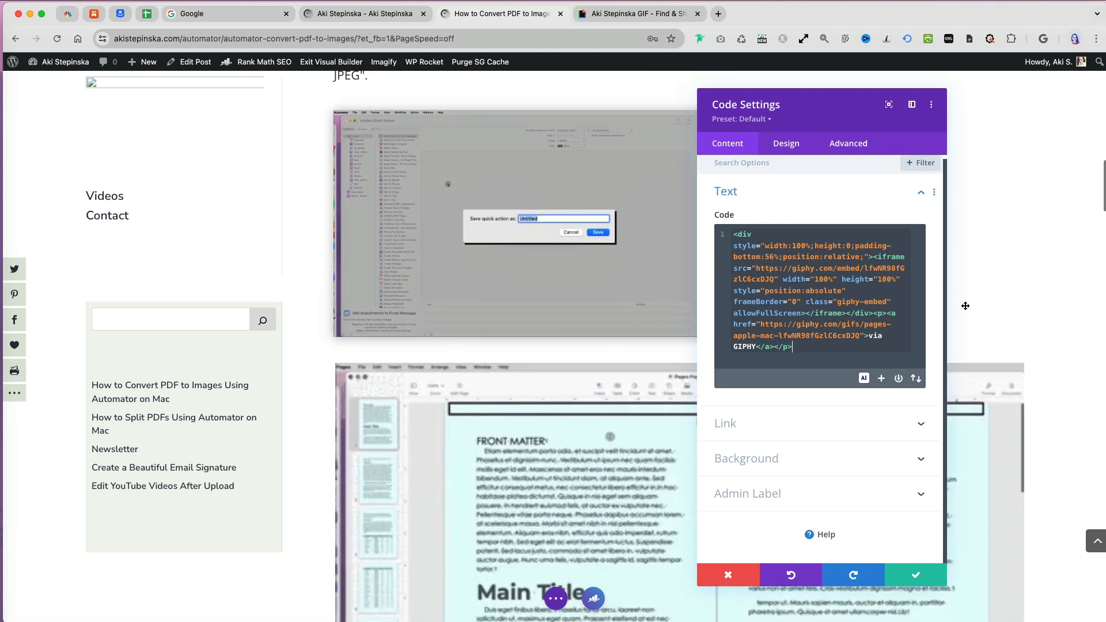
{"action": "scroll", "scroll_direction": "down", "scroll_amount": 3}
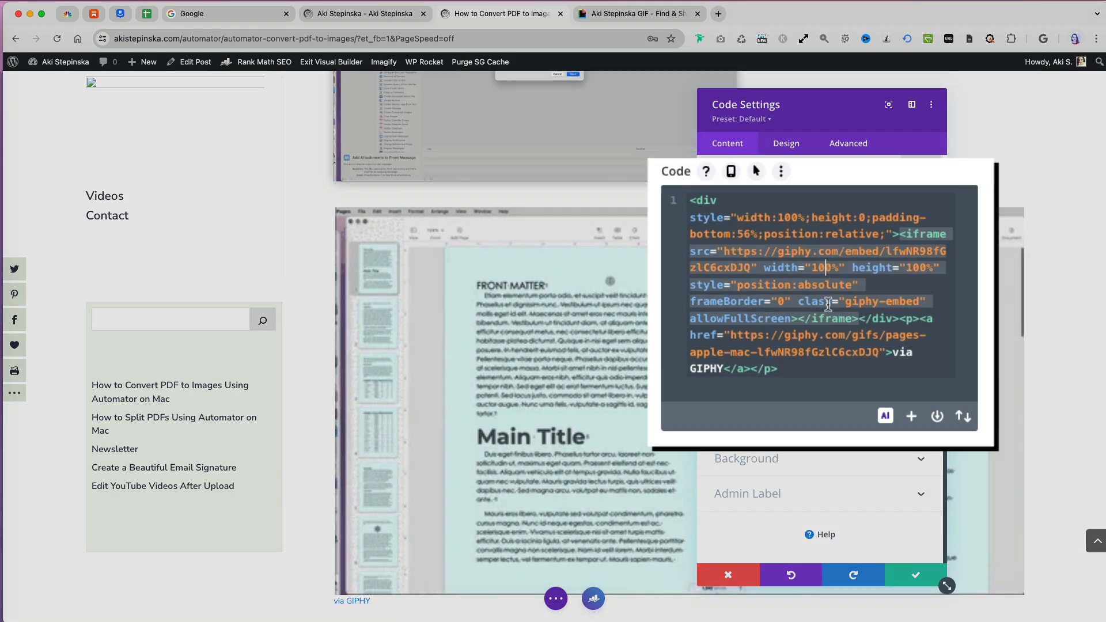
- Set the embed width to 50 in the code, then reopen the Code module settings
{"action": "type", "text": "50"}
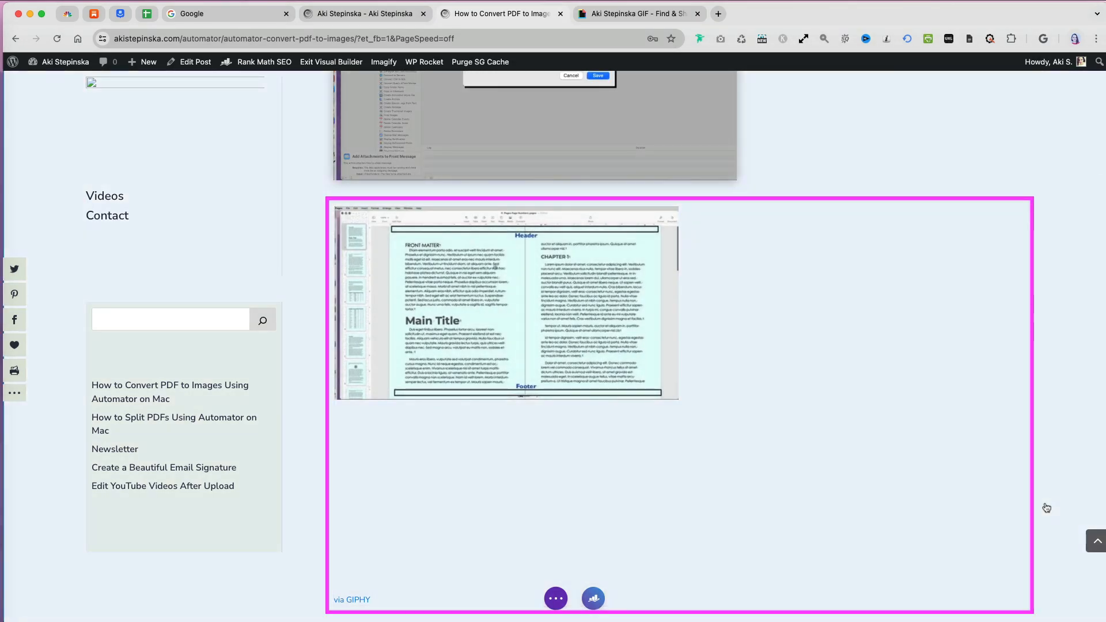
{"action": "left_click", "coordinate": [506, 304]}
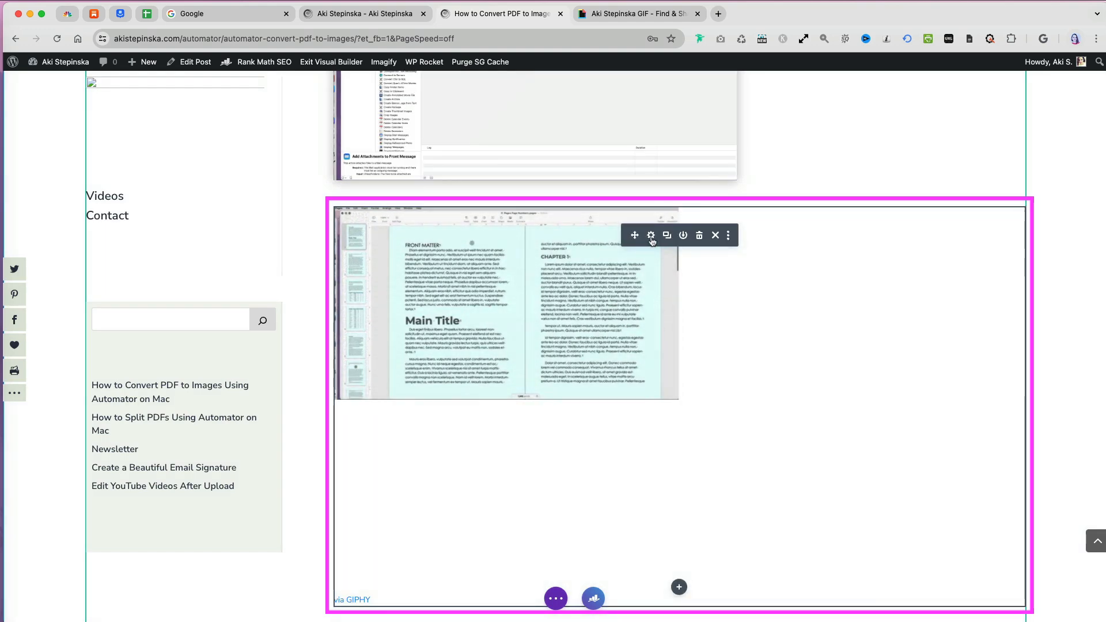
{"action": "left_click", "coordinate": [650, 235]}
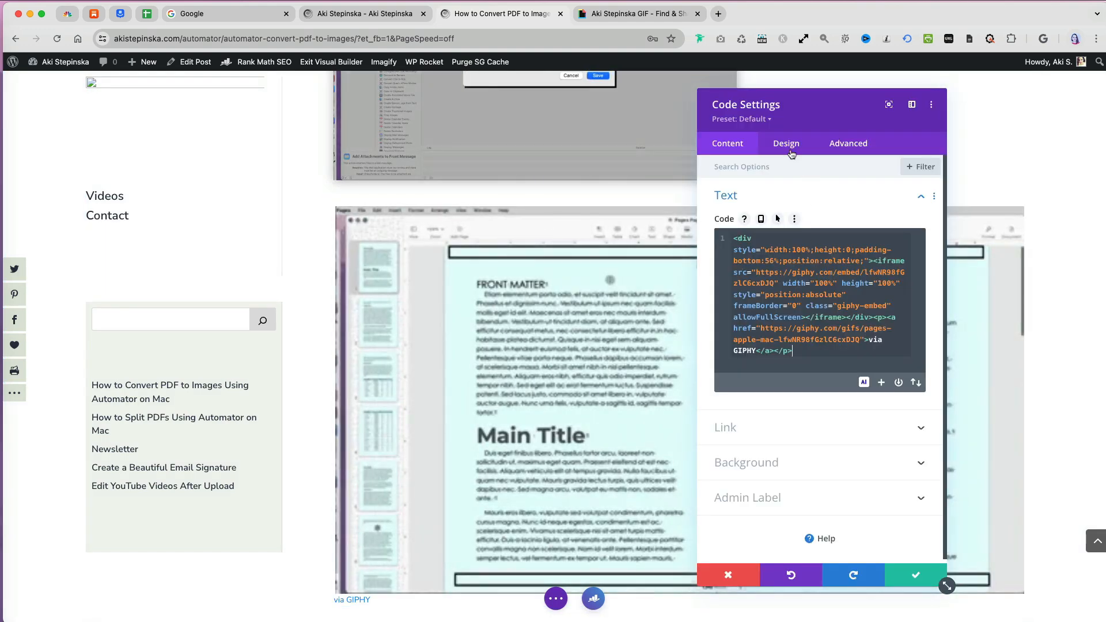
- Enter 700 as the Code module's Width under Design > Sizing
{"action": "left_click", "coordinate": [785, 144]}
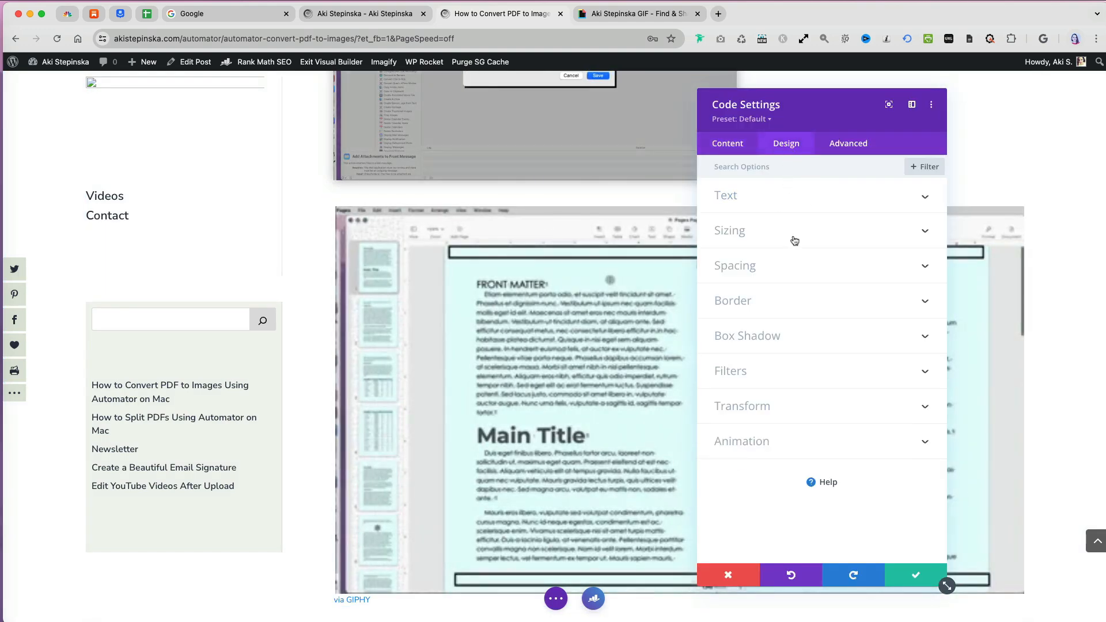
{"action": "left_click", "coordinate": [729, 229]}
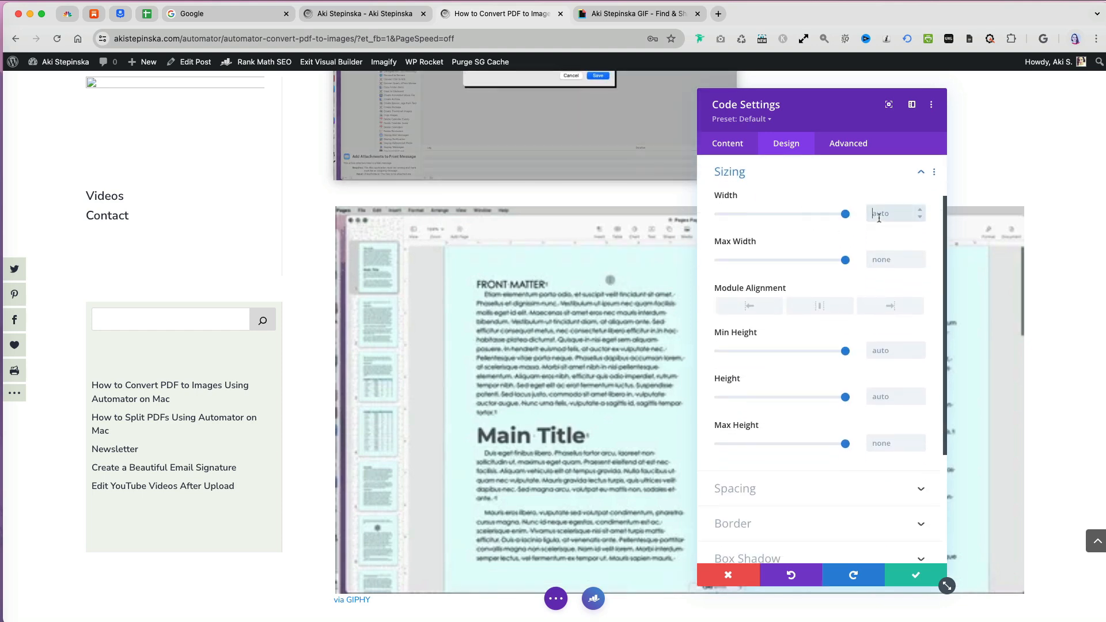
{"action": "type", "text": "700"}
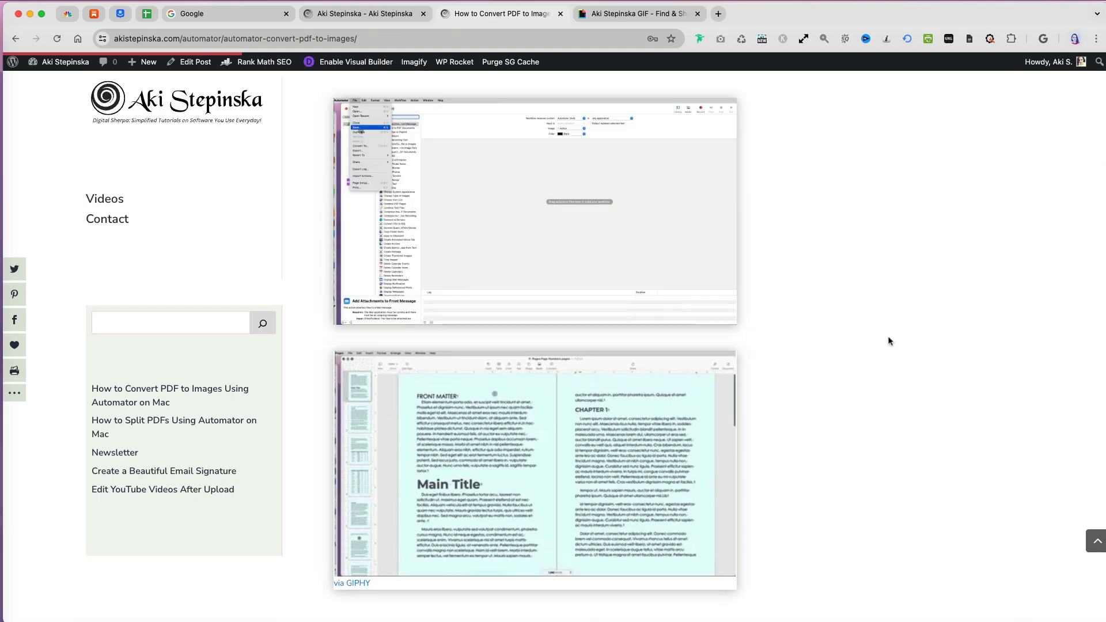
- Scroll the live post to the Getting Started with Automator section and its screenshot
{"action": "scroll", "scroll_direction": "down", "scroll_amount": 3}
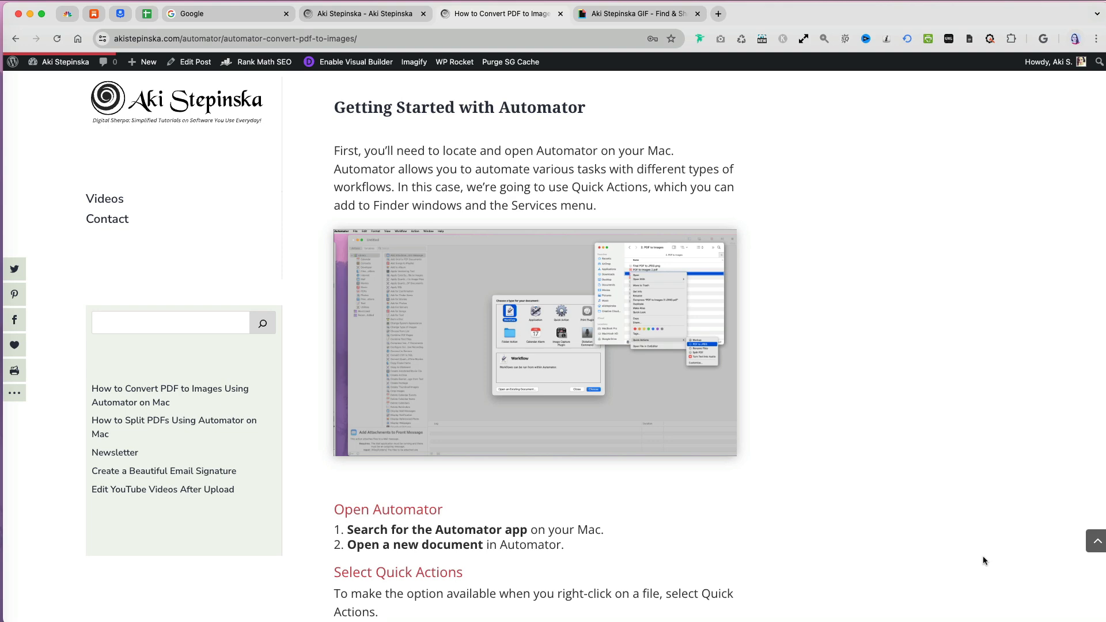